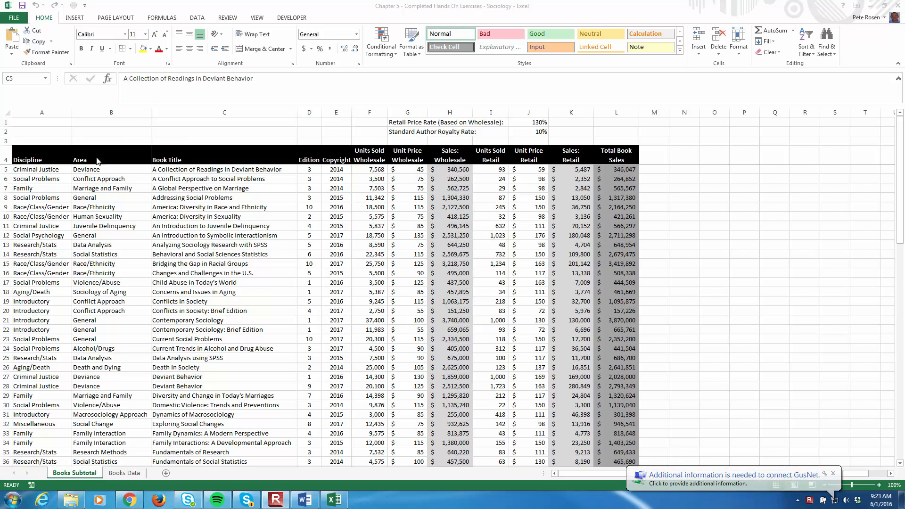
Inspect the first book's Discipline, Area, Edition, unit prices and the sales formulas.
left_click(41, 169)
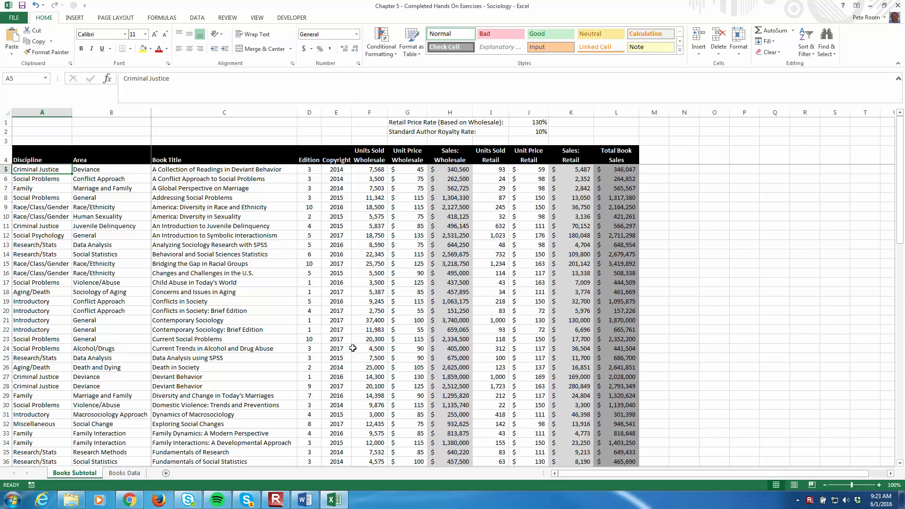
mouse_move(96, 135)
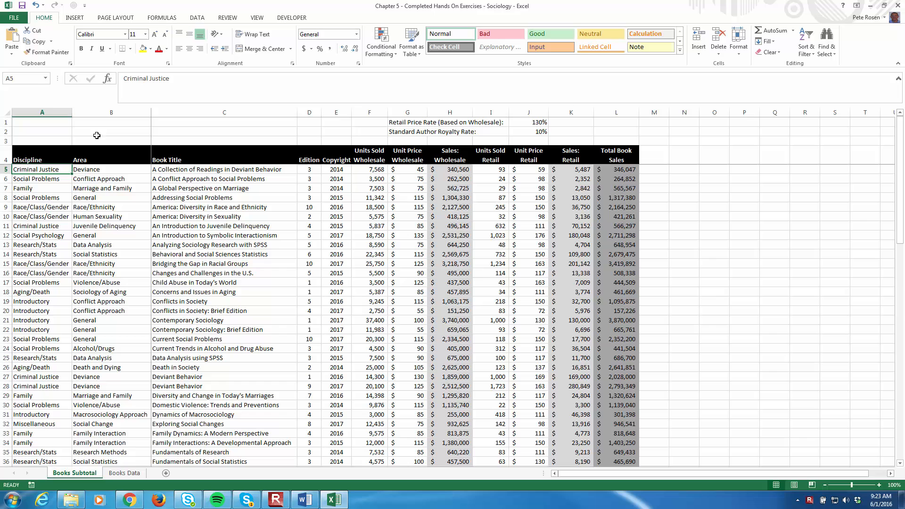
left_click(111, 169)
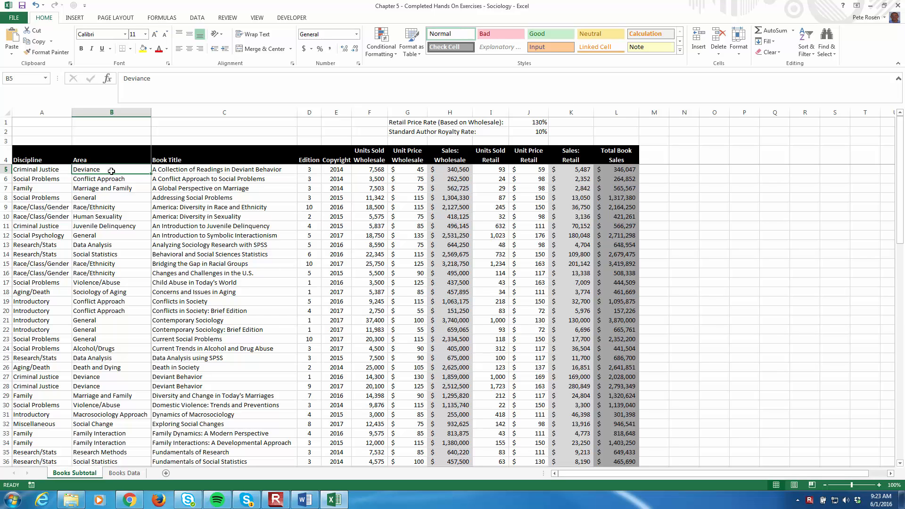
left_click(111, 225)
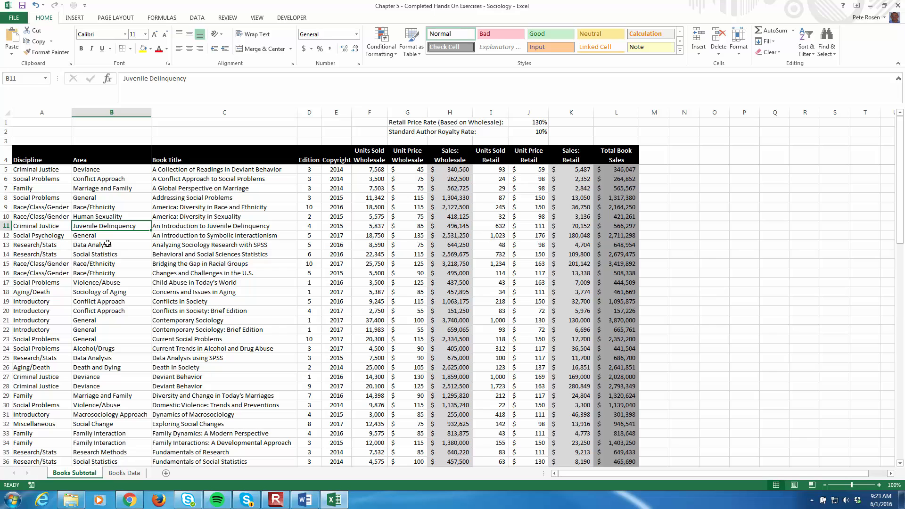
left_click(112, 254)
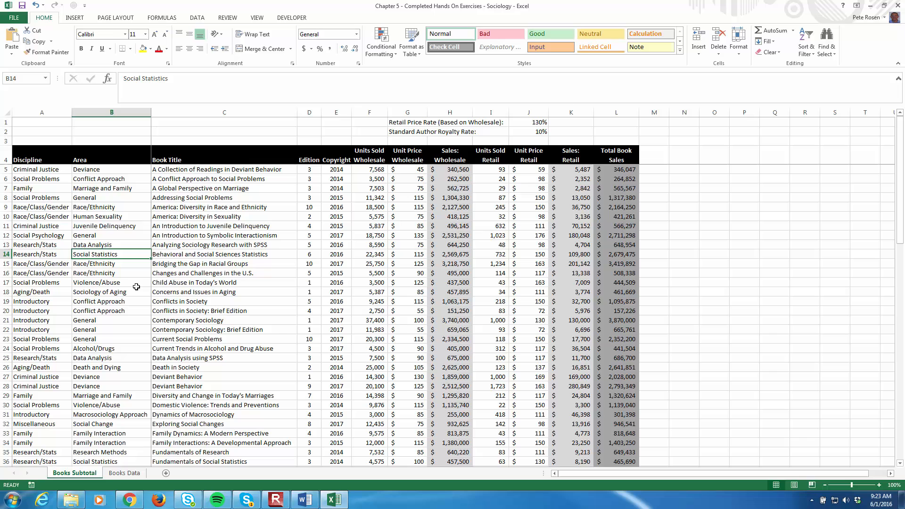
mouse_move(142, 298)
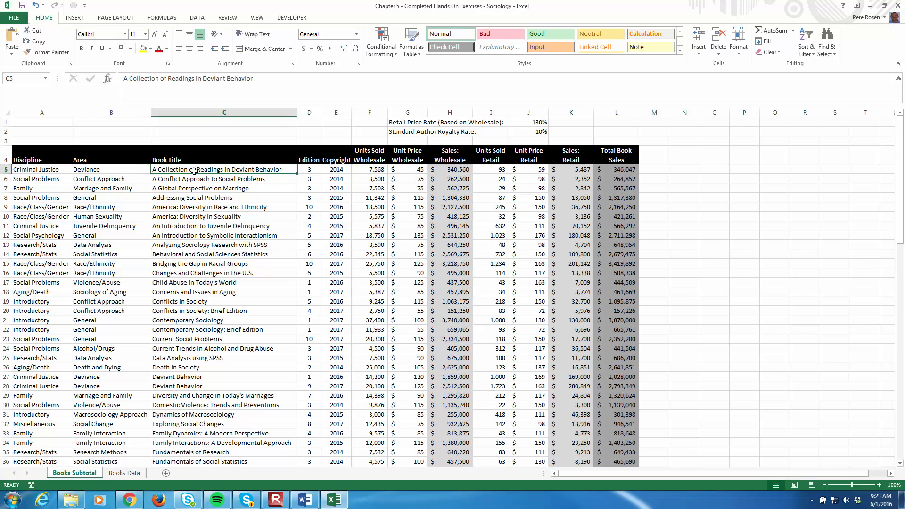
left_click(224, 188)
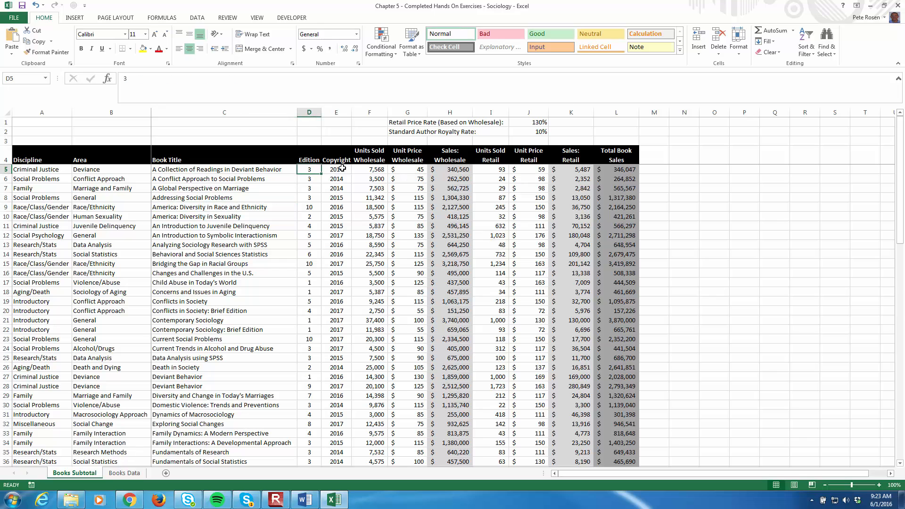
left_click(369, 169)
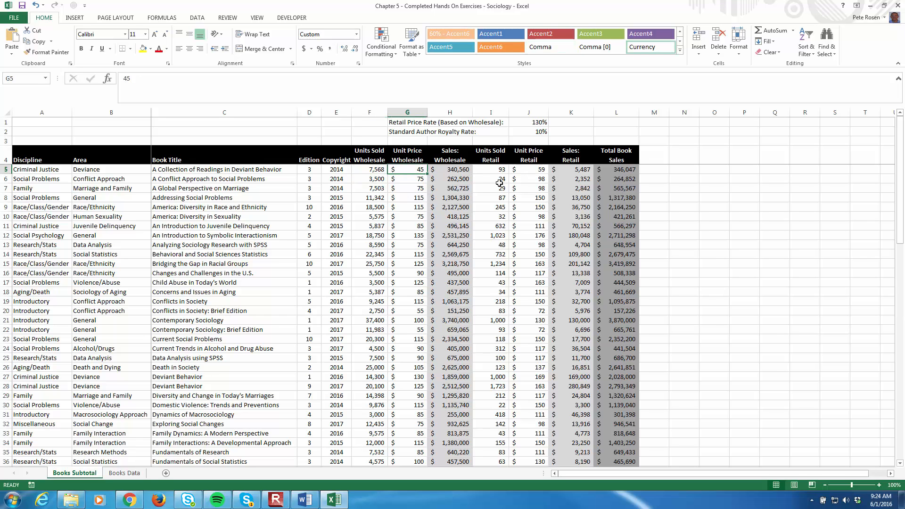
left_click(491, 170)
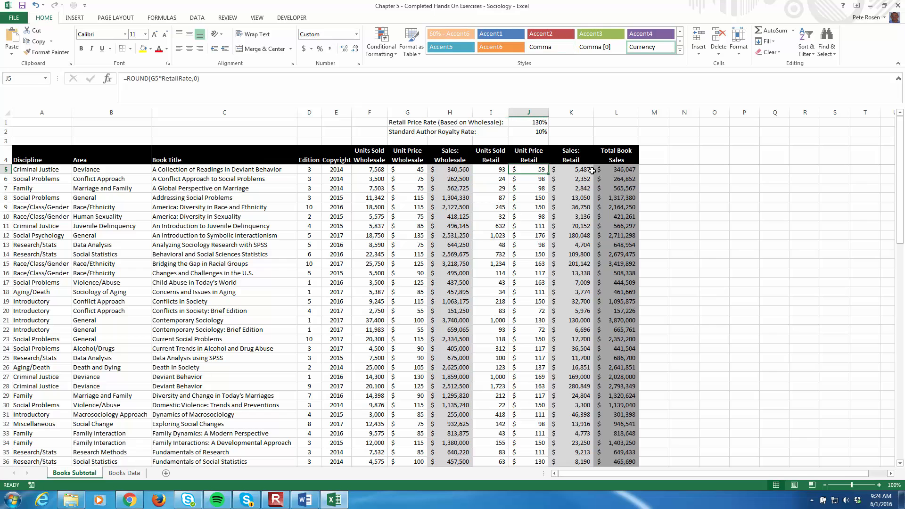
left_click(449, 169)
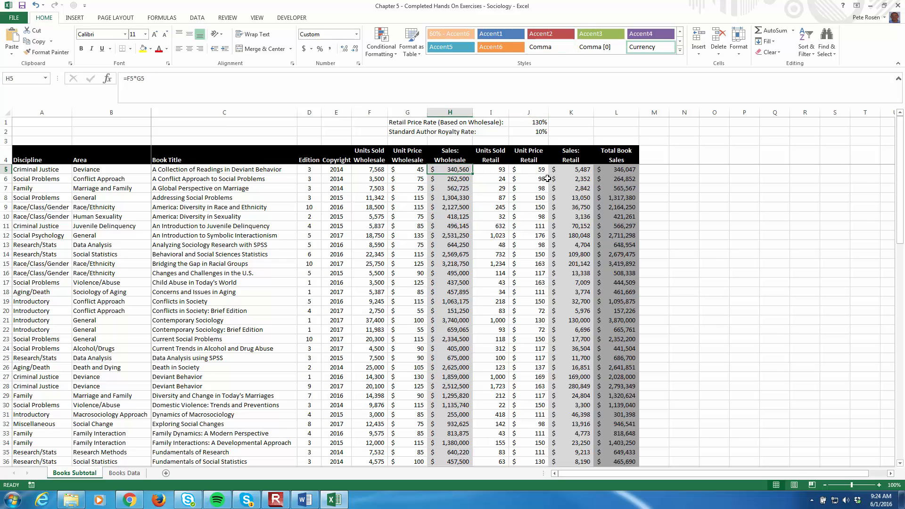
left_click(616, 169)
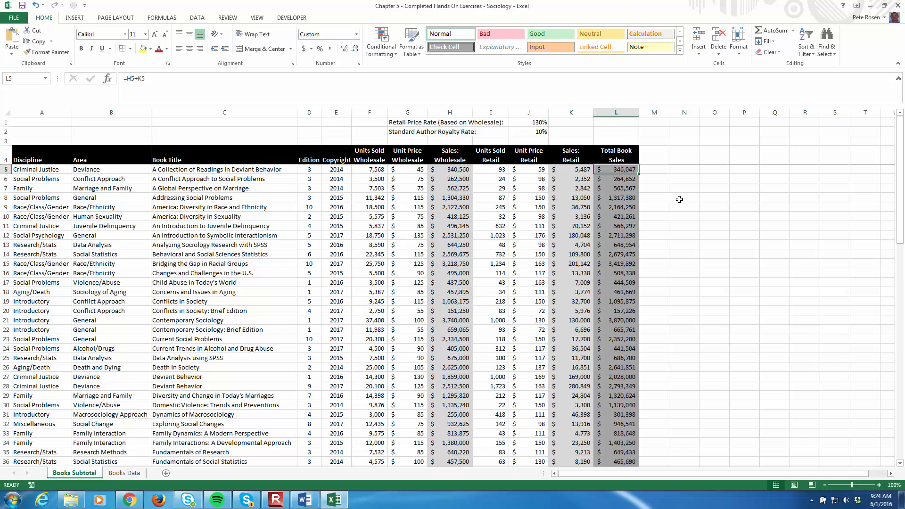
mouse_move(146, 172)
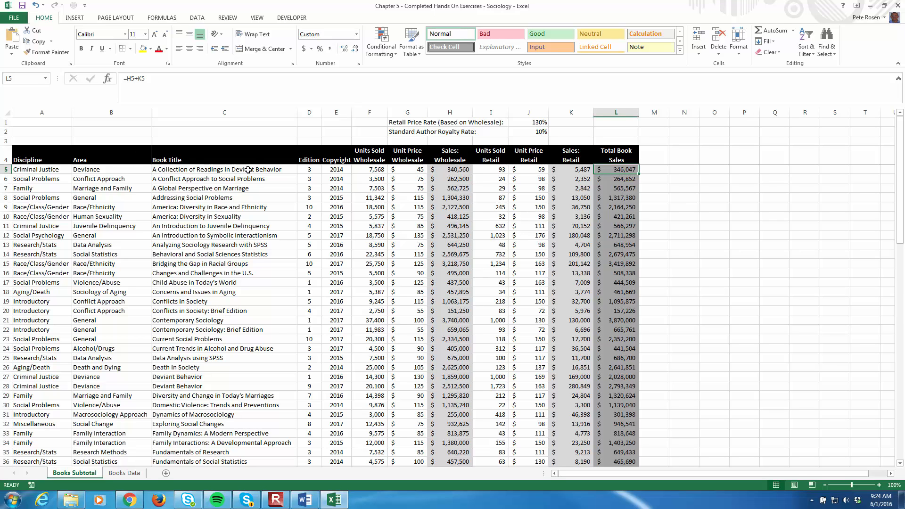
mouse_move(404, 234)
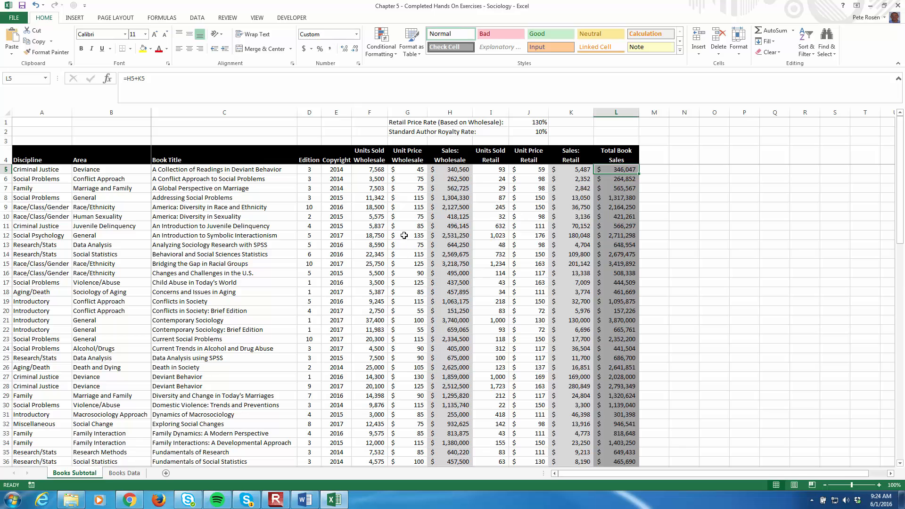
mouse_move(506, 309)
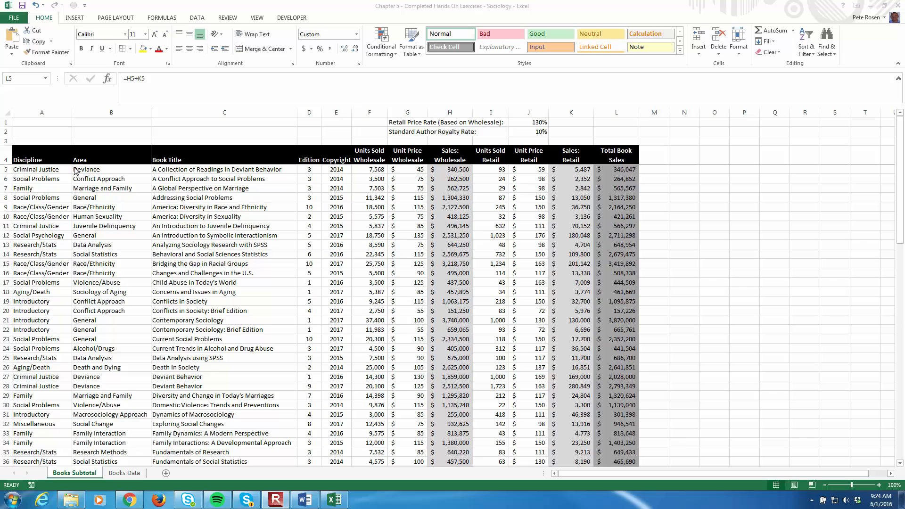
Scroll through the book list and open the Sort dialog from the Data tab.
scroll("down", 3)
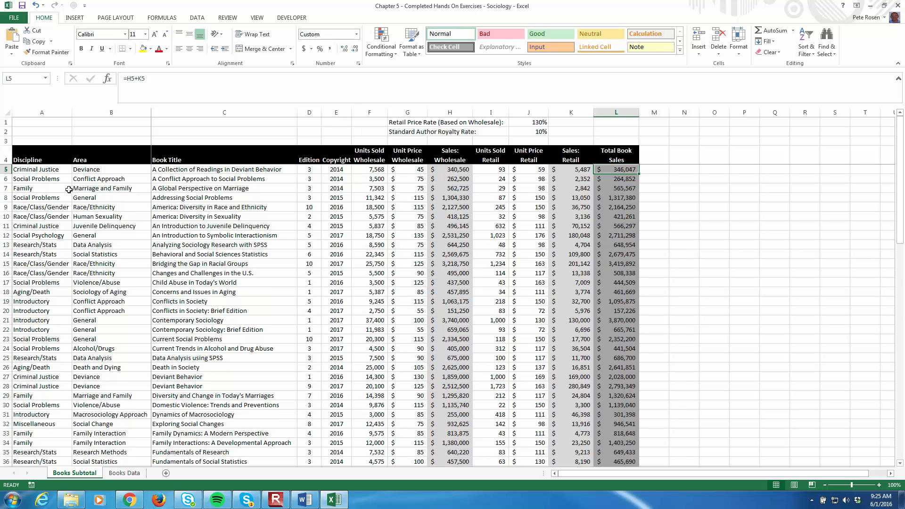
scroll("down", 3)
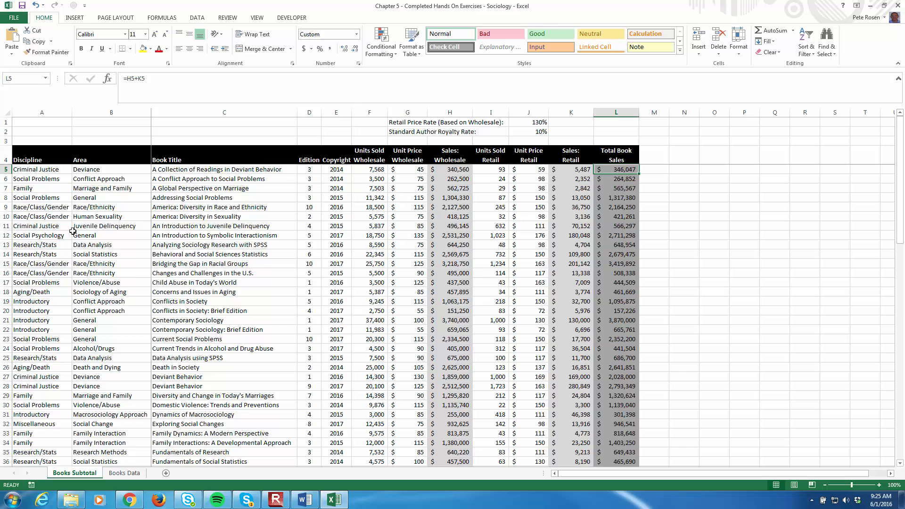
left_click(197, 17)
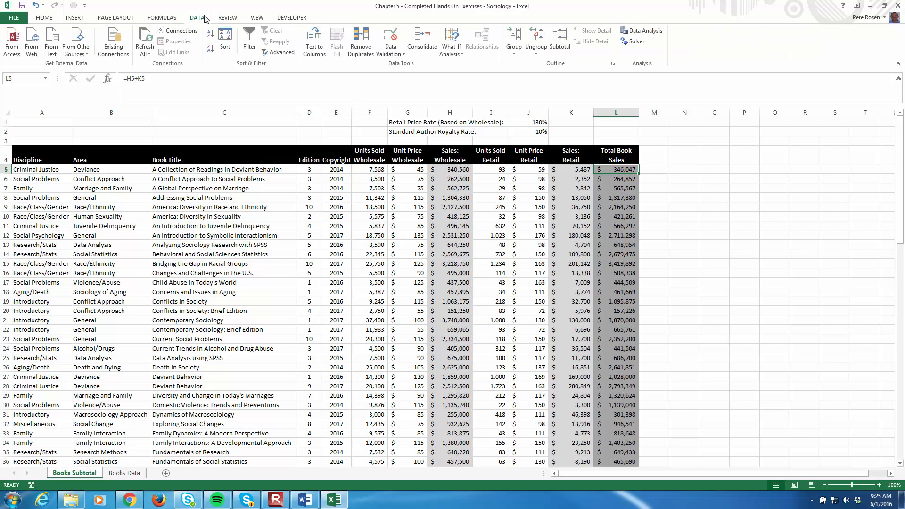
mouse_move(509, 86)
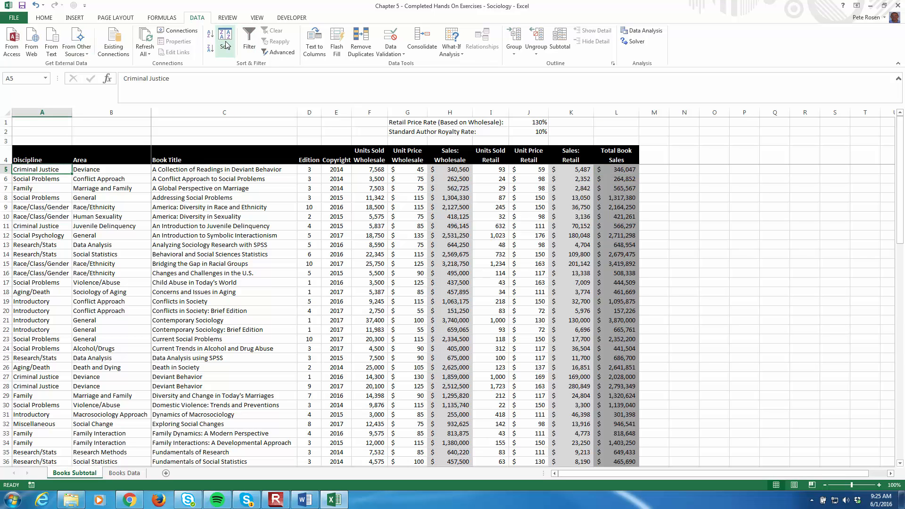
left_click(226, 36)
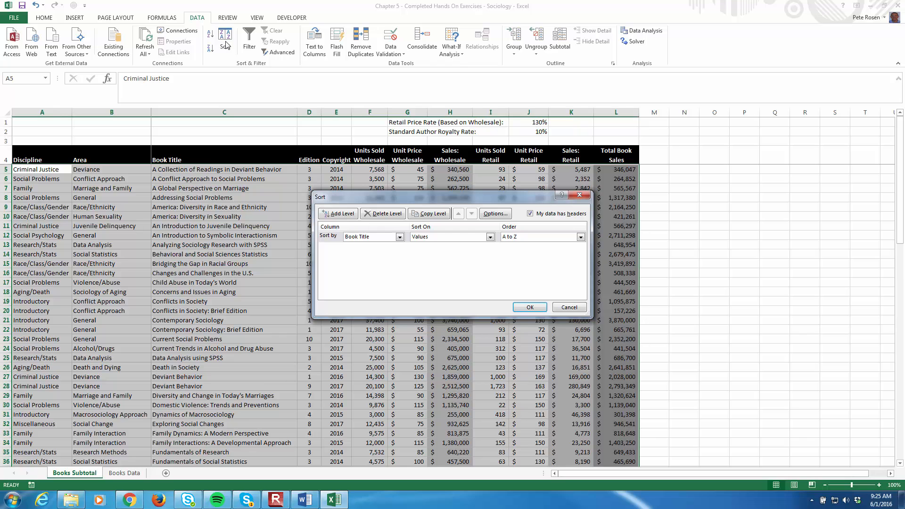
Apply a two-level sort: Discipline first, then Area as an added level.
left_click(399, 237)
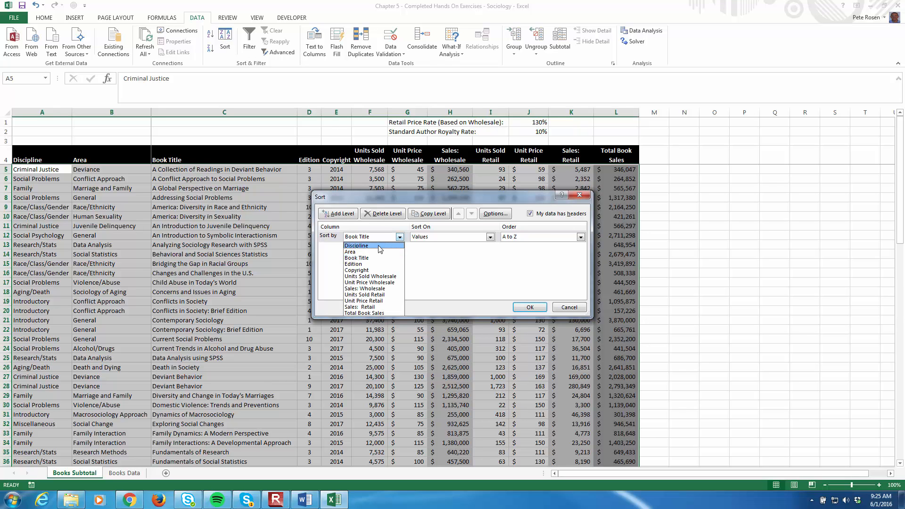
left_click(355, 245)
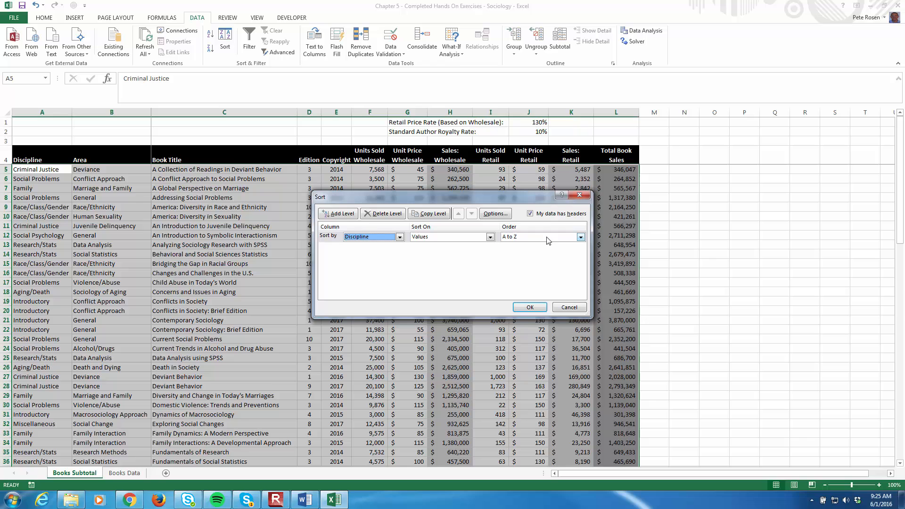
mouse_move(545, 240)
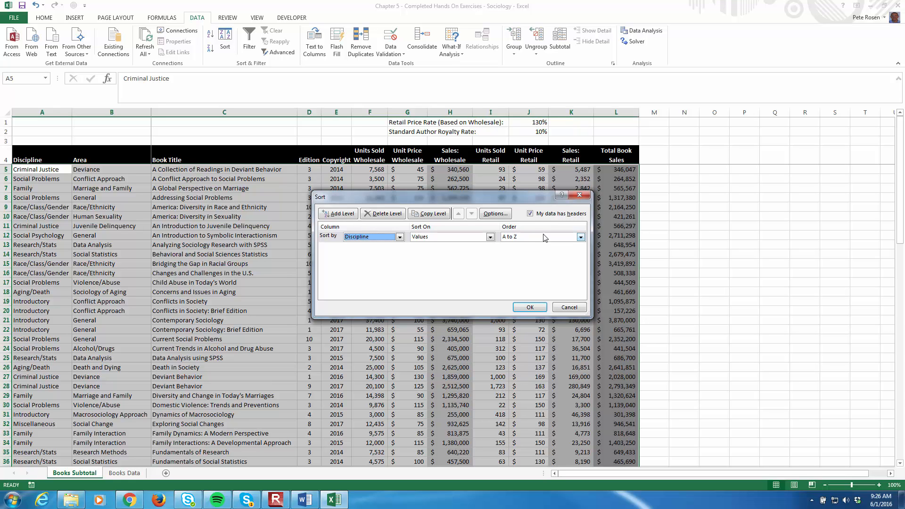
mouse_move(547, 239)
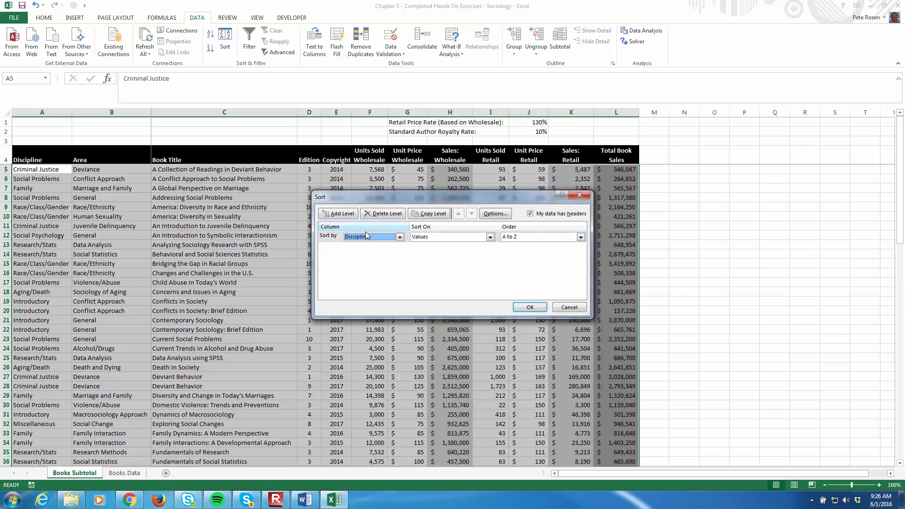
left_click(338, 214)
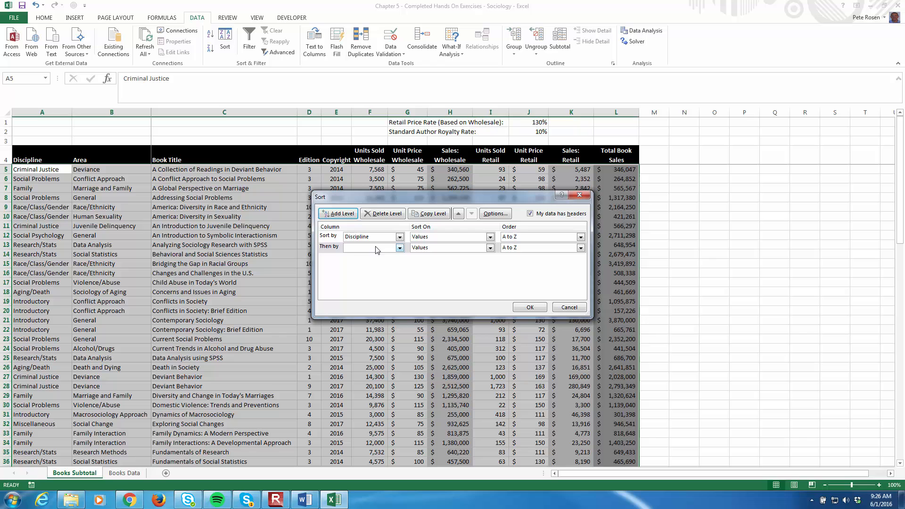
left_click(370, 247)
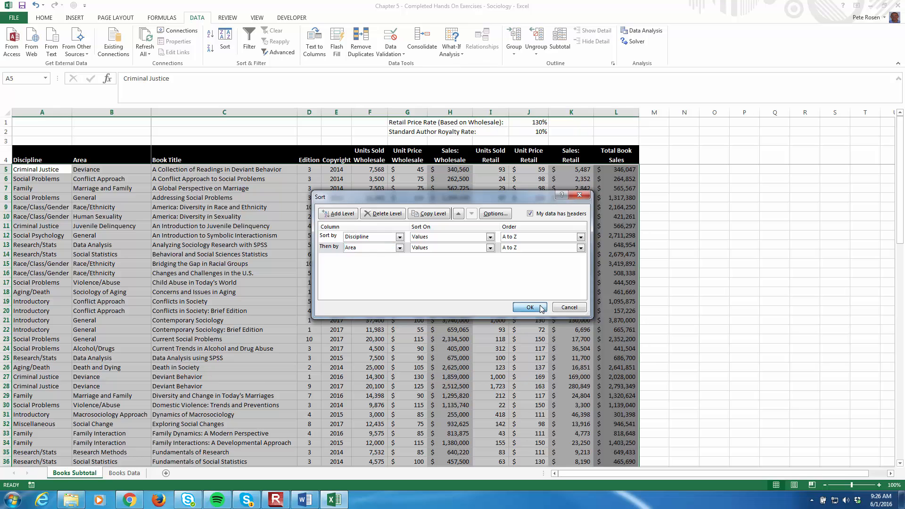
left_click(528, 306)
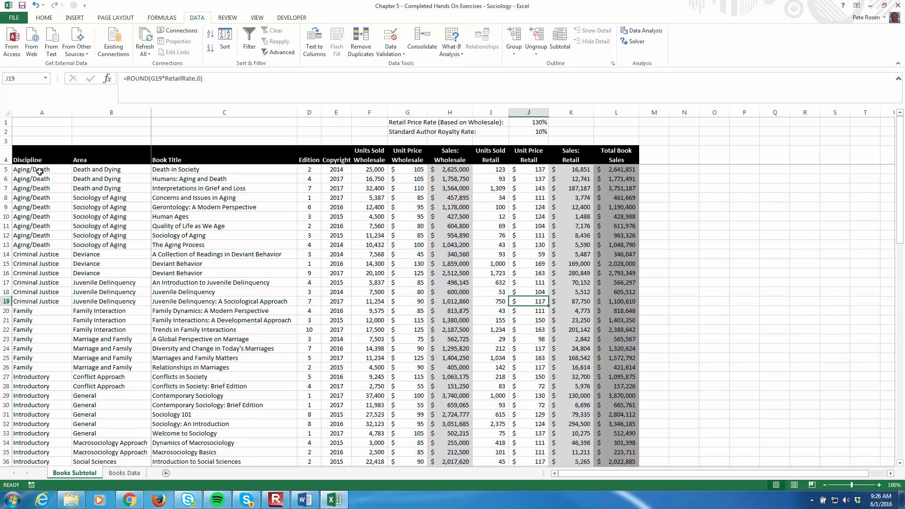
mouse_move(31, 332)
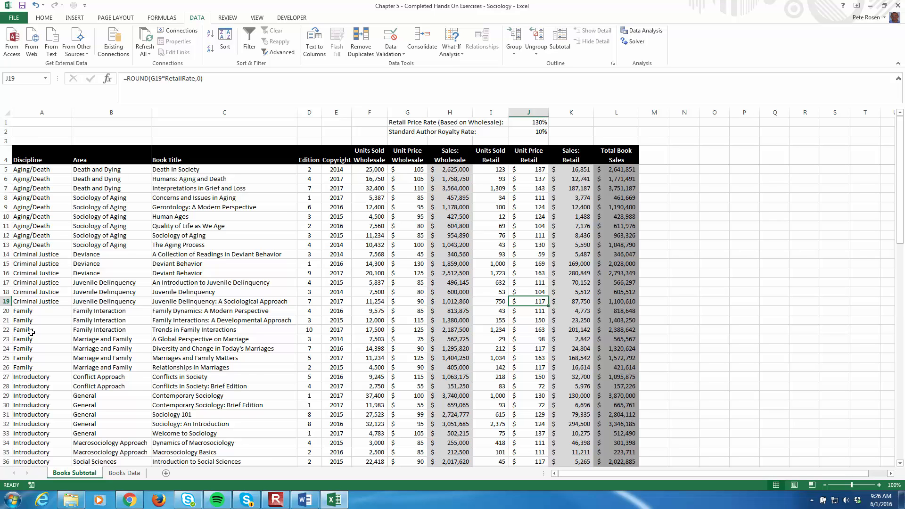
scroll("down", 3)
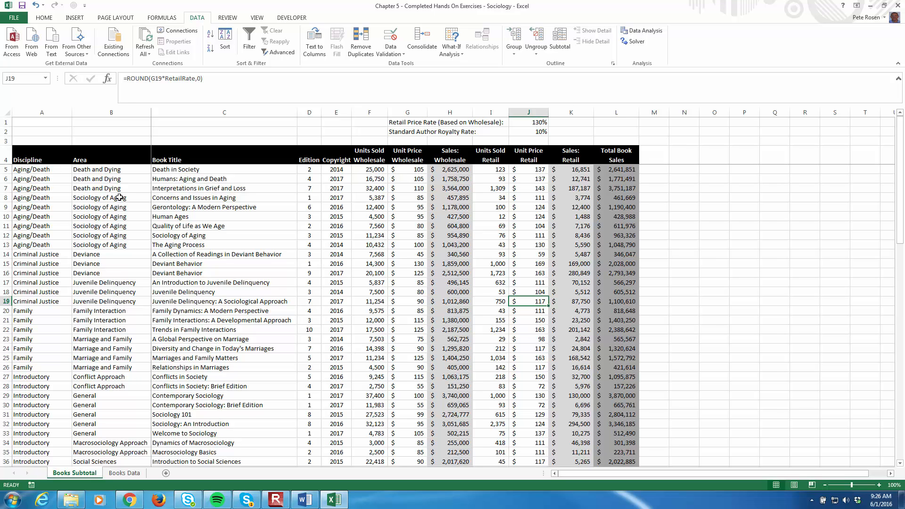
mouse_move(39, 236)
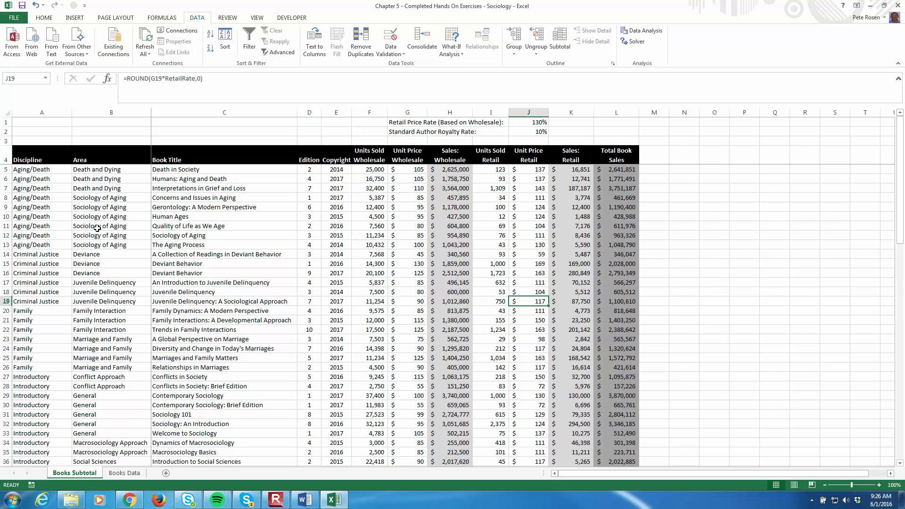
mouse_move(49, 272)
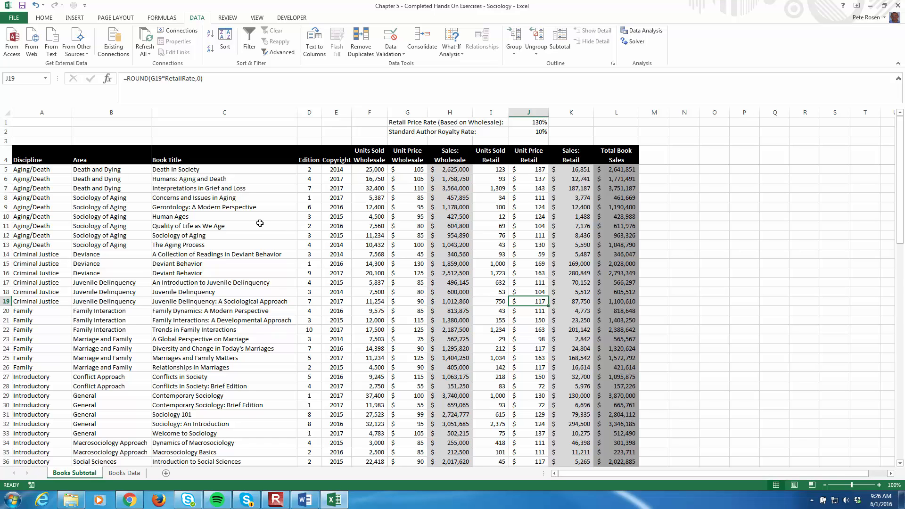
mouse_move(136, 179)
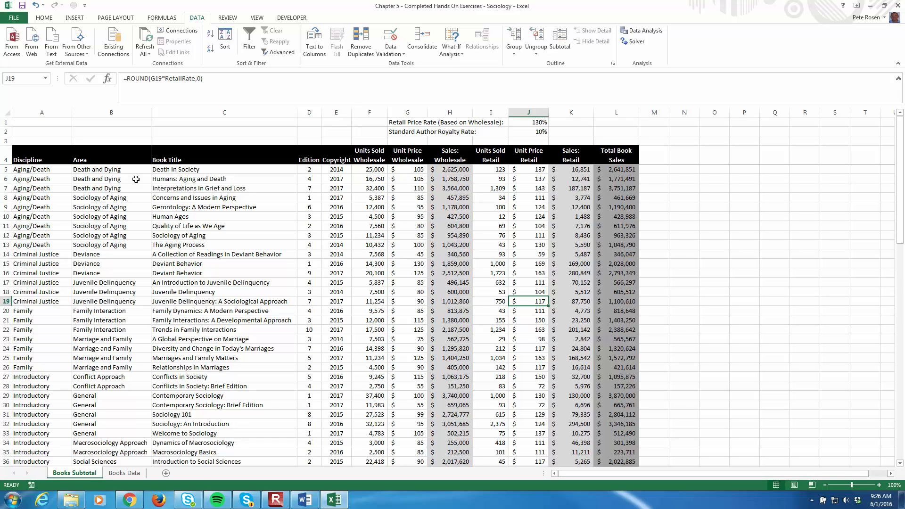
mouse_move(24, 170)
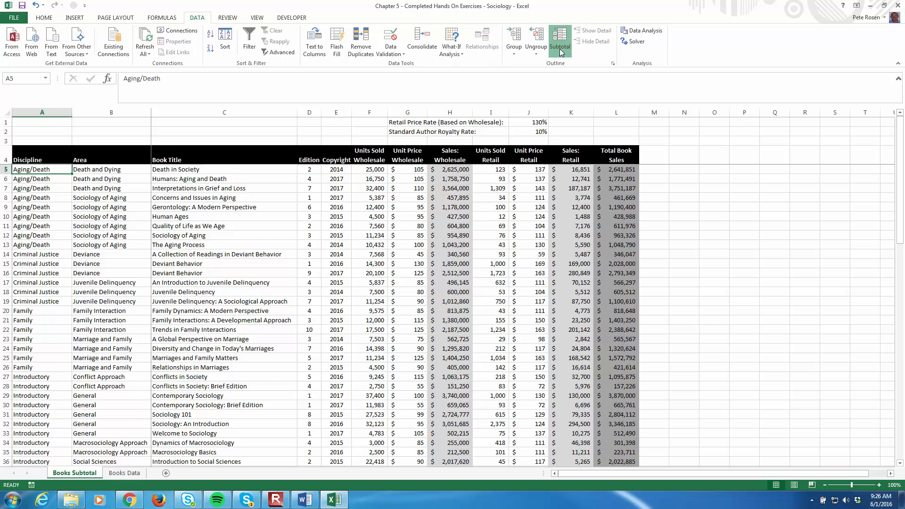
Add Sum subtotals at each Discipline change for Sales: Wholesale, Sales: Retail and Total Book Sales.
left_click(558, 41)
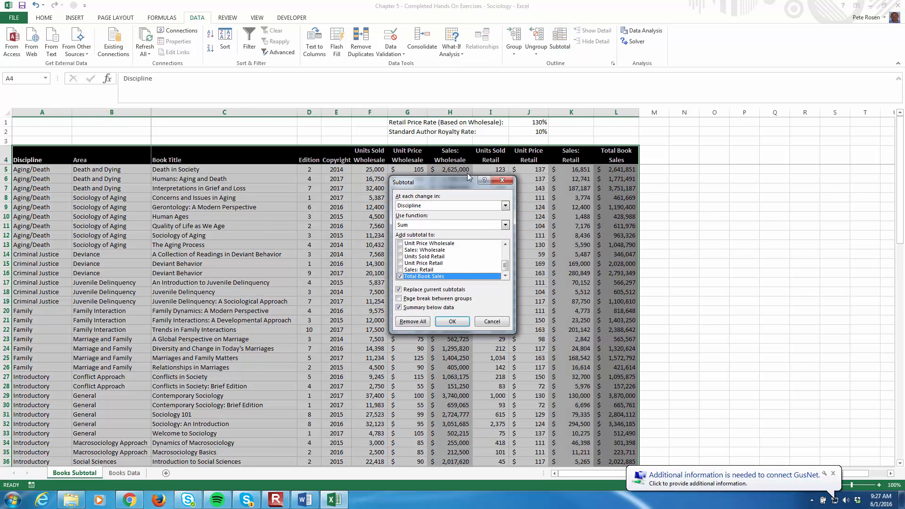
left_click_drag(426, 183, 713, 197)
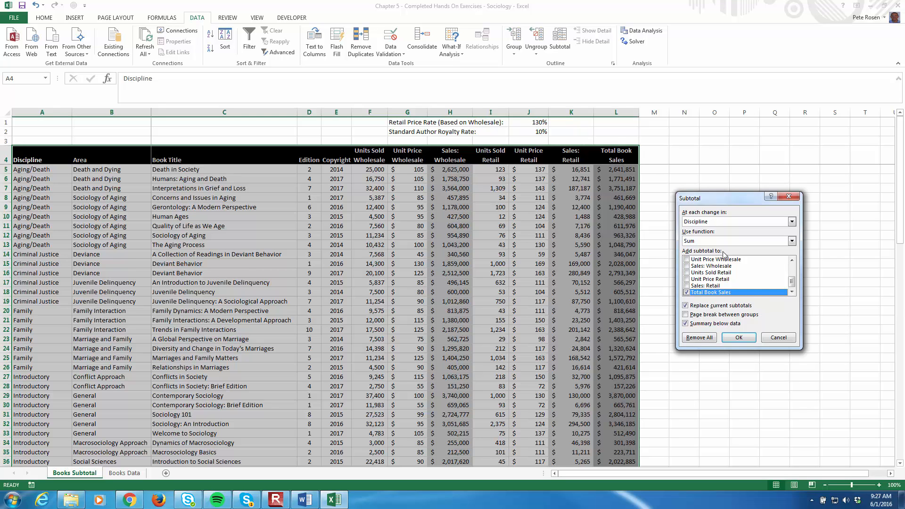
mouse_move(782, 283)
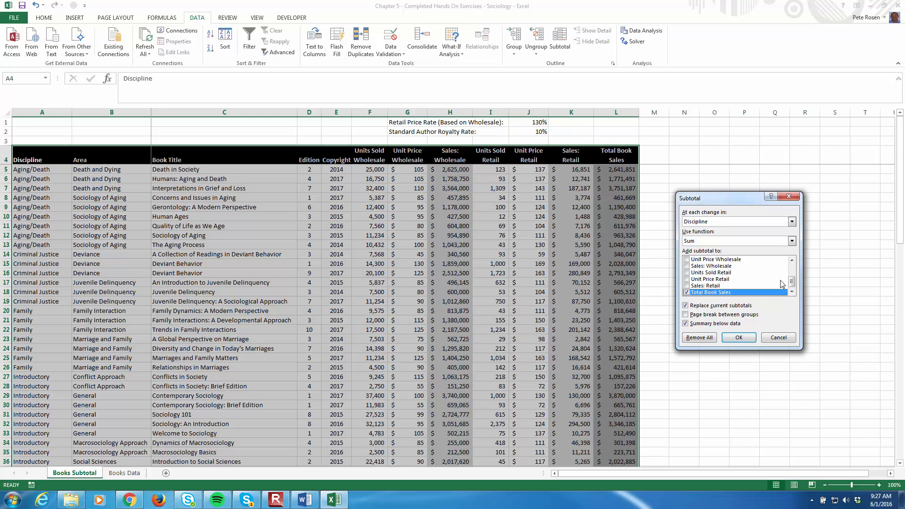
left_click(688, 266)
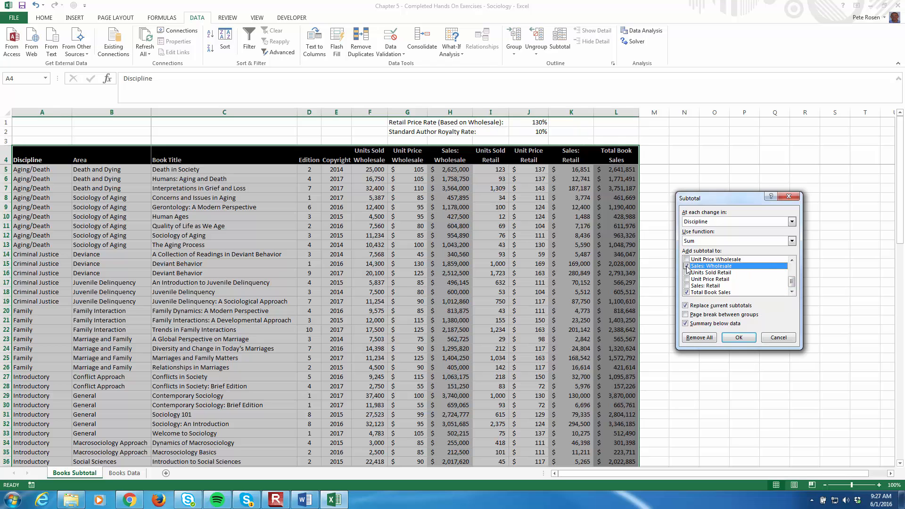
left_click(706, 285)
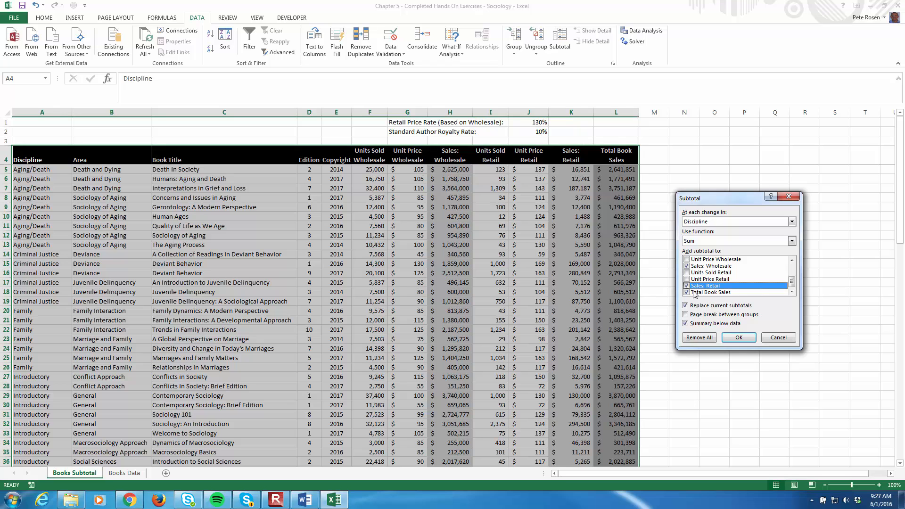
mouse_move(718, 298)
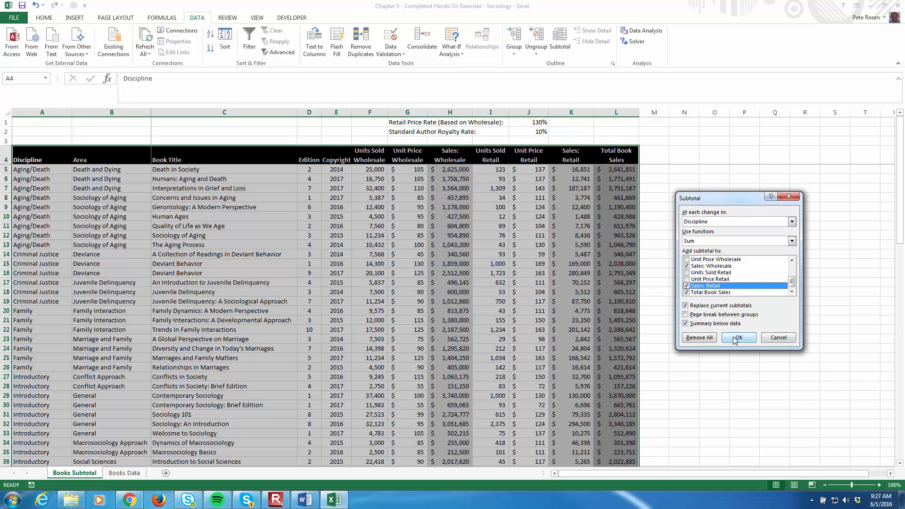
left_click(738, 337)
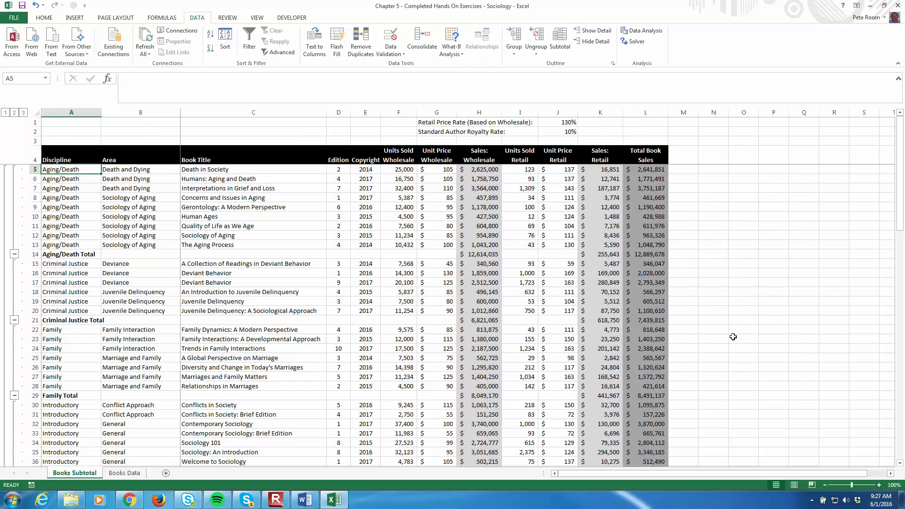
mouse_move(370, 270)
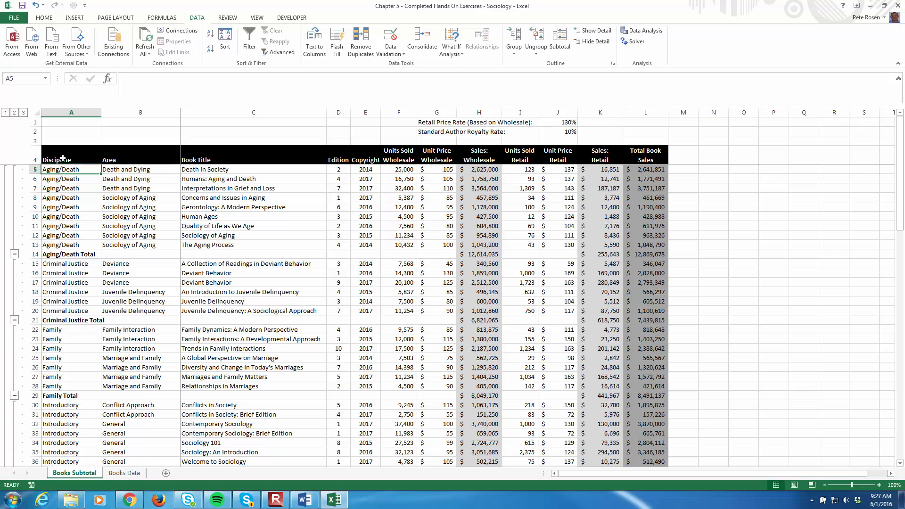
mouse_move(496, 261)
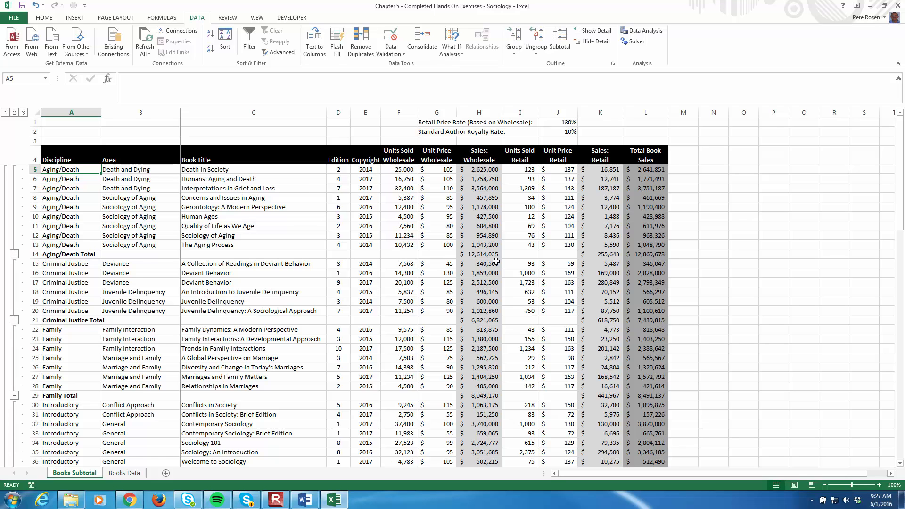
left_click(479, 254)
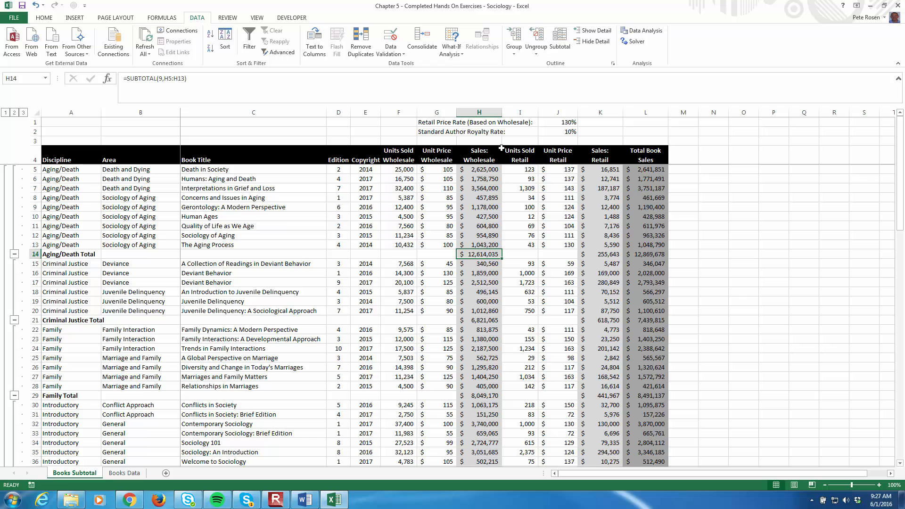
left_click(683, 254)
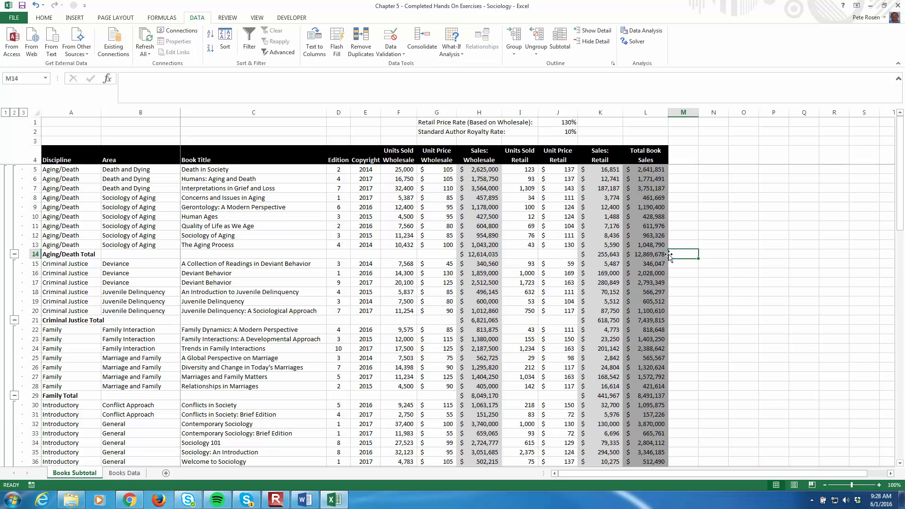
left_click(645, 254)
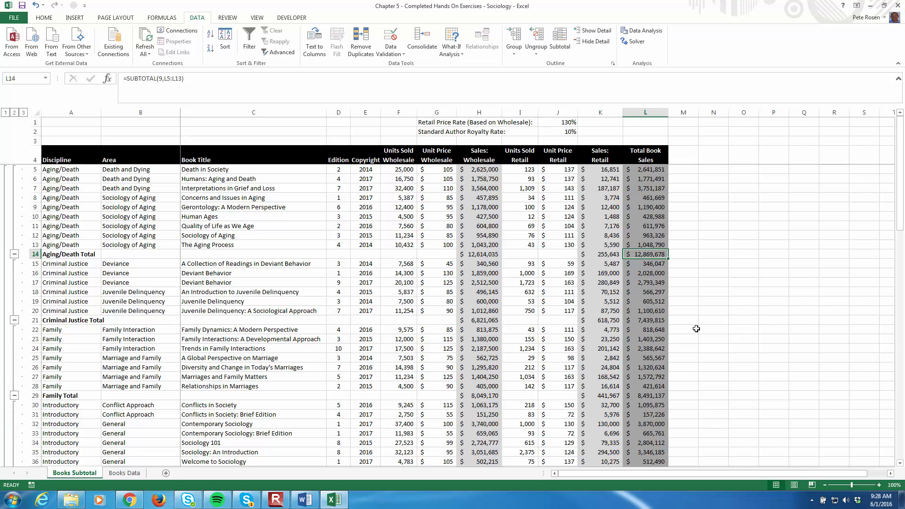
mouse_move(656, 321)
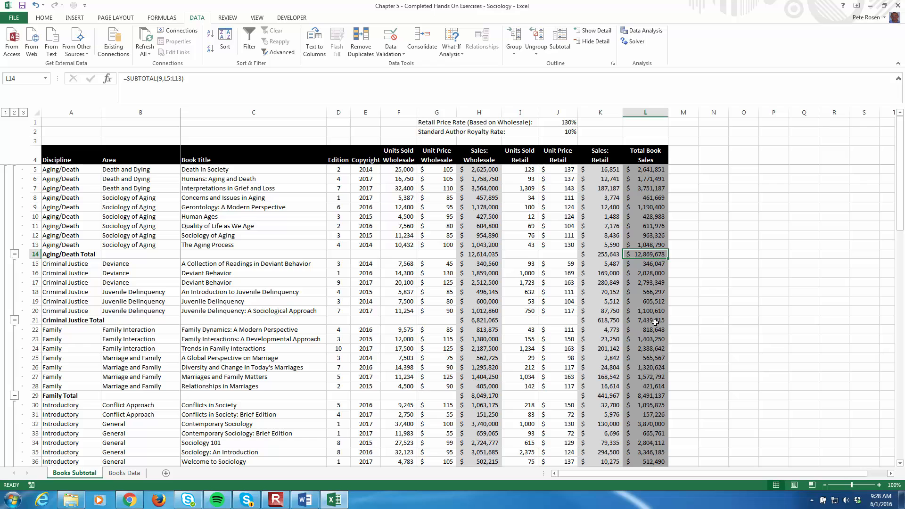
left_click(645, 319)
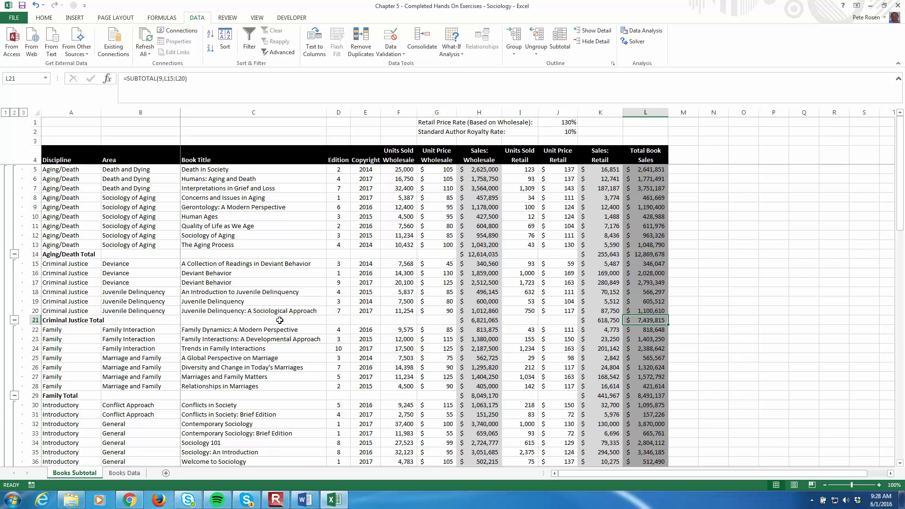
mouse_move(736, 338)
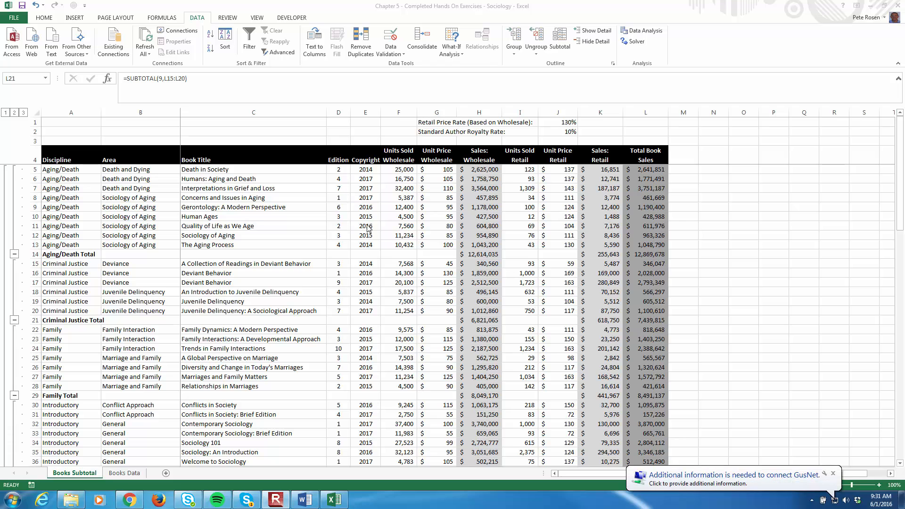
mouse_move(119, 183)
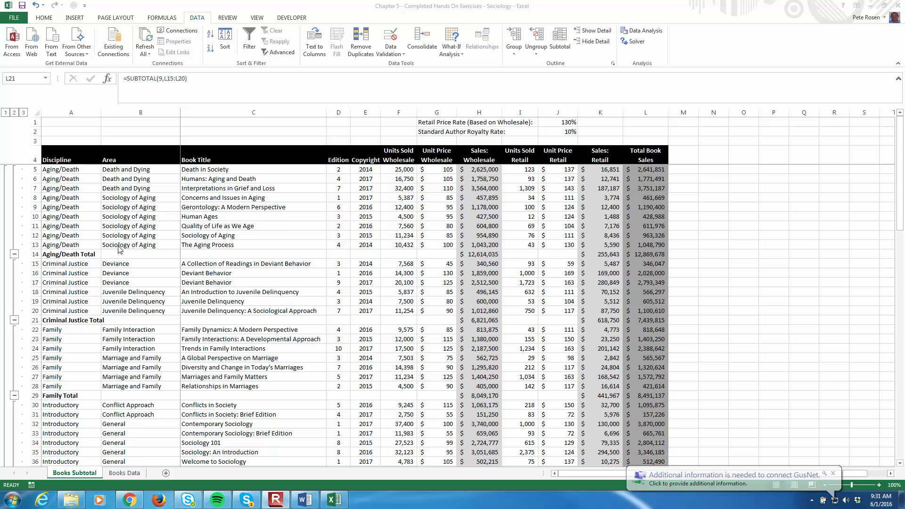
left_click(140, 188)
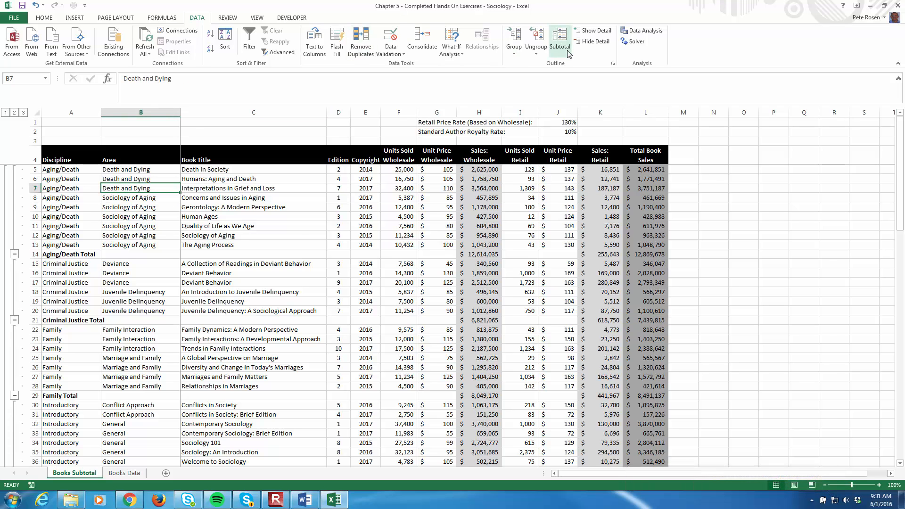
Add Sum subtotals at each Area change without replacing the existing Discipline subtotals.
left_click(559, 41)
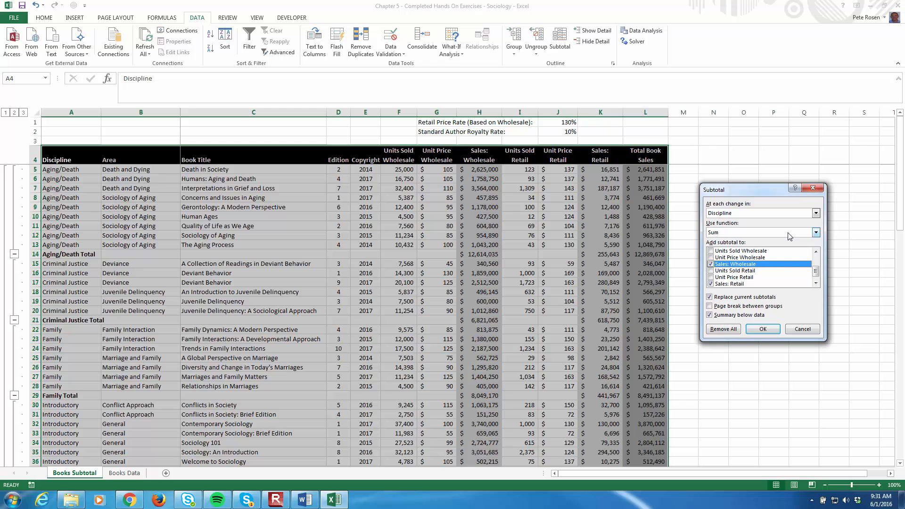
left_click(815, 212)
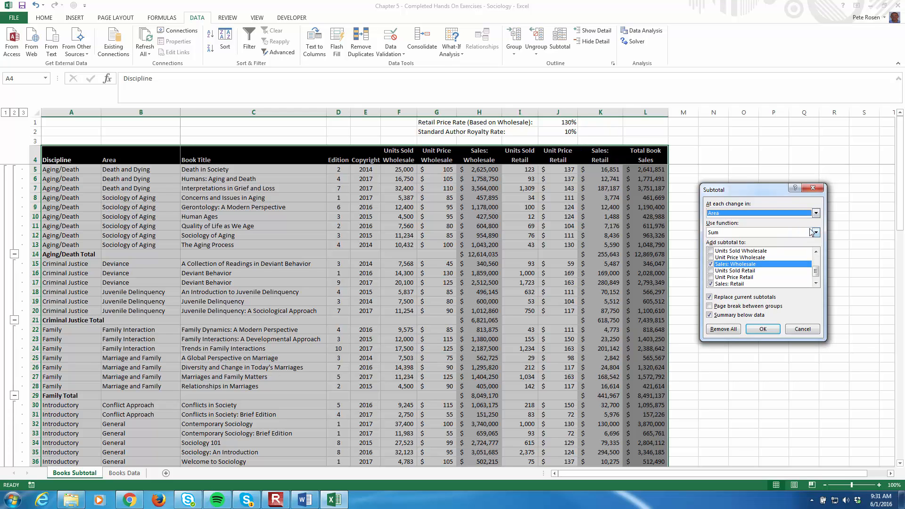
left_click(814, 232)
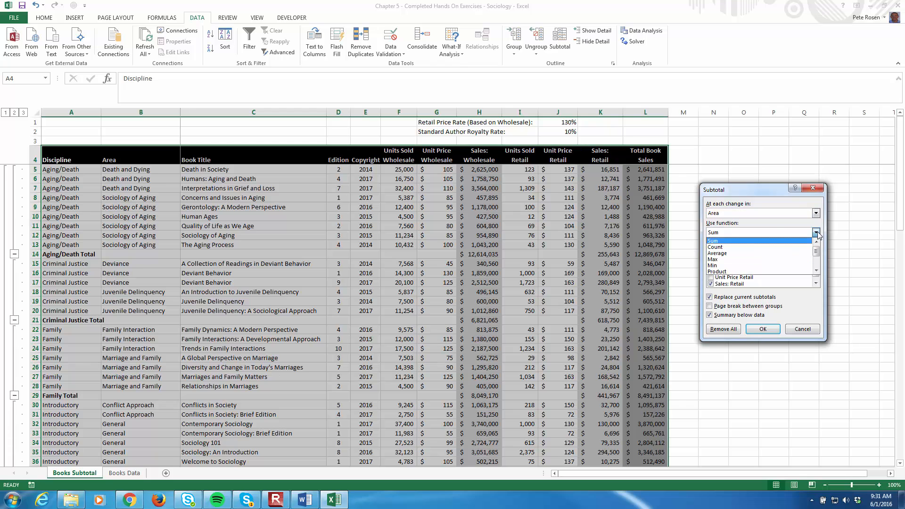
mouse_move(717, 253)
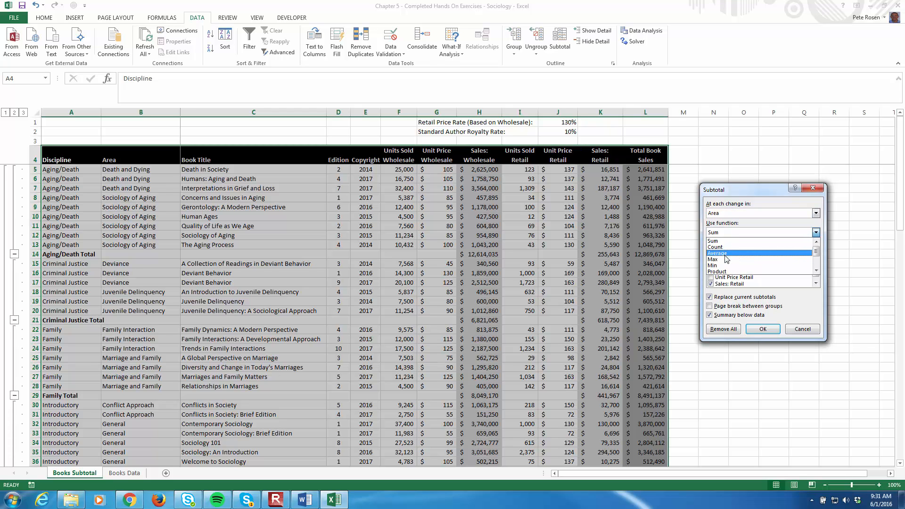
left_click(715, 240)
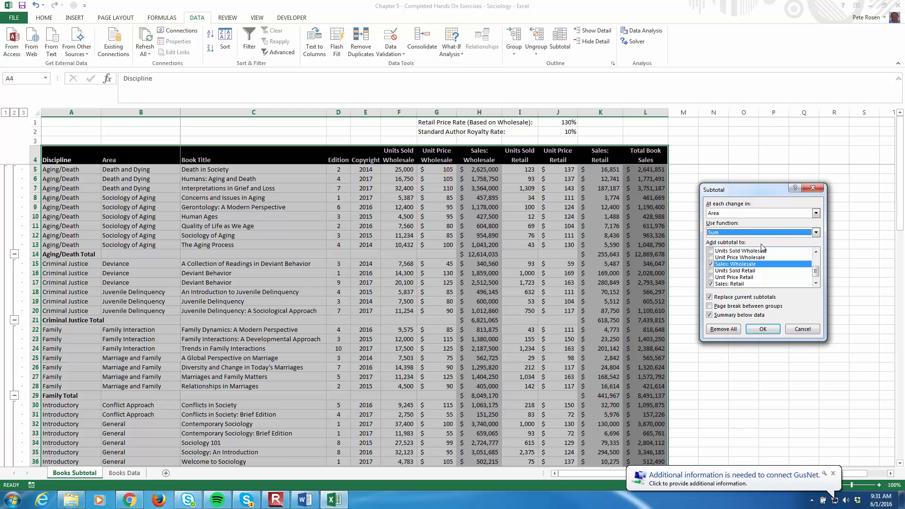
mouse_move(802, 221)
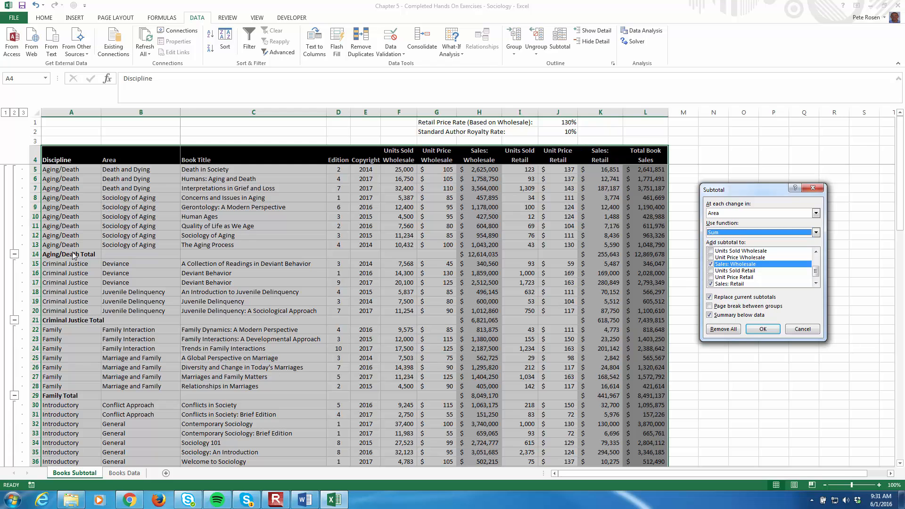
mouse_move(130, 198)
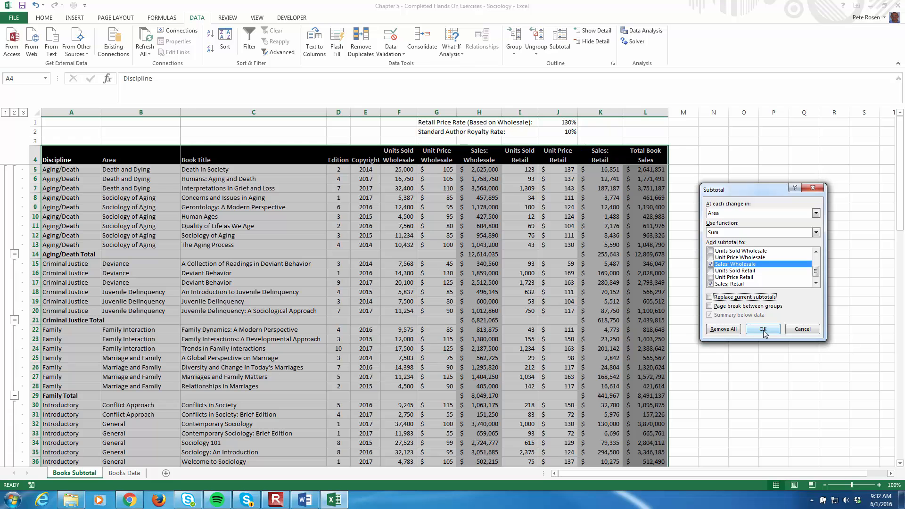
left_click(762, 329)
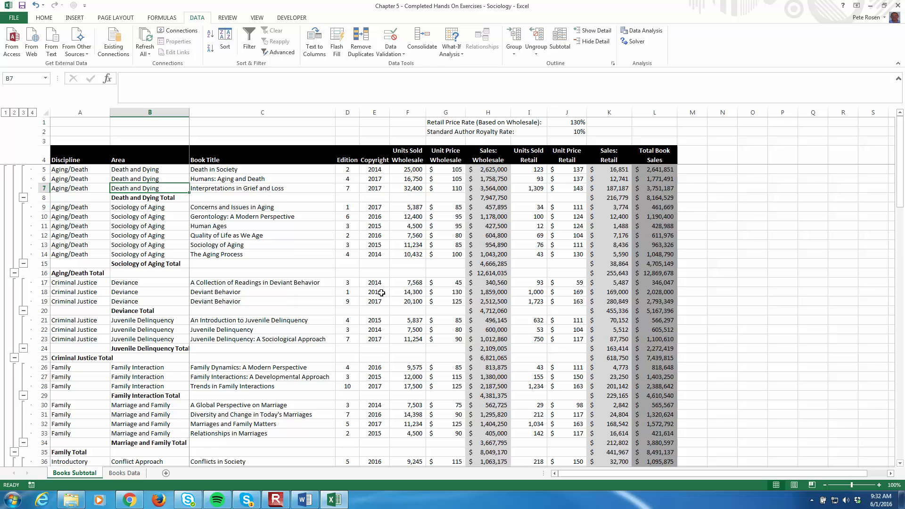
mouse_move(139, 158)
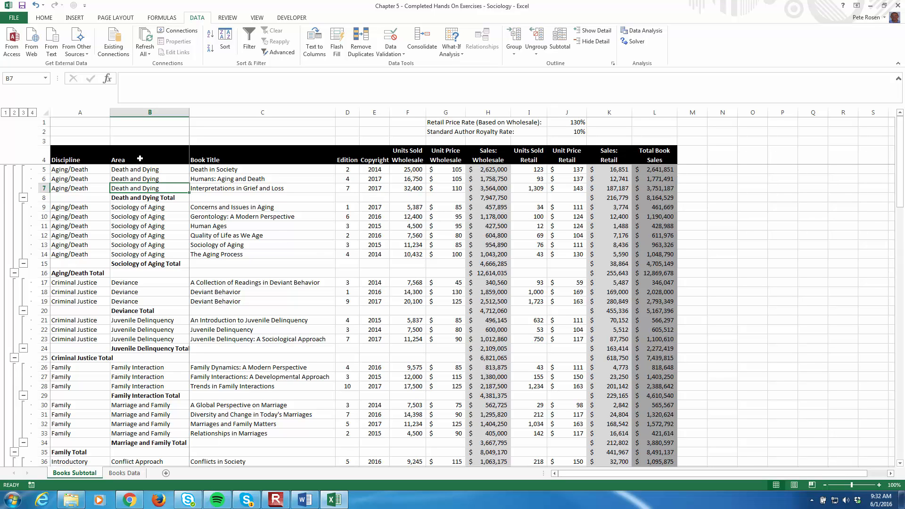
mouse_move(88, 167)
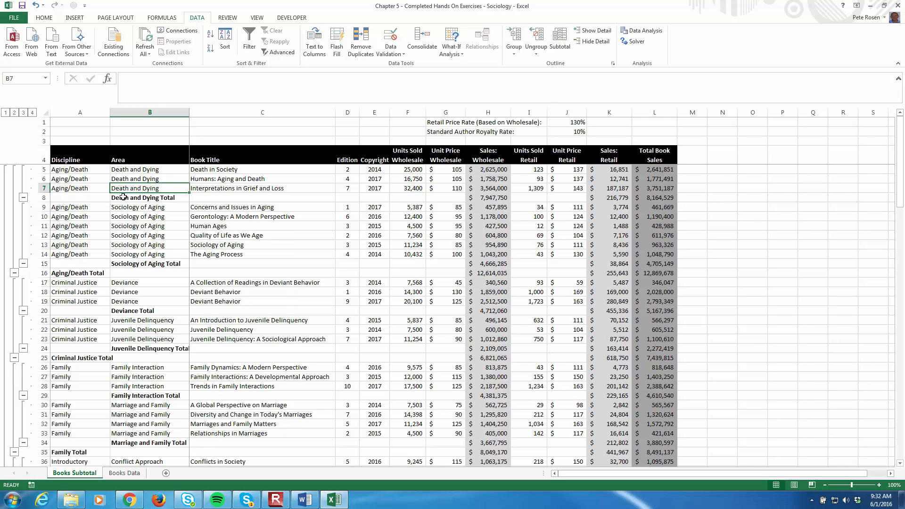
mouse_move(347, 205)
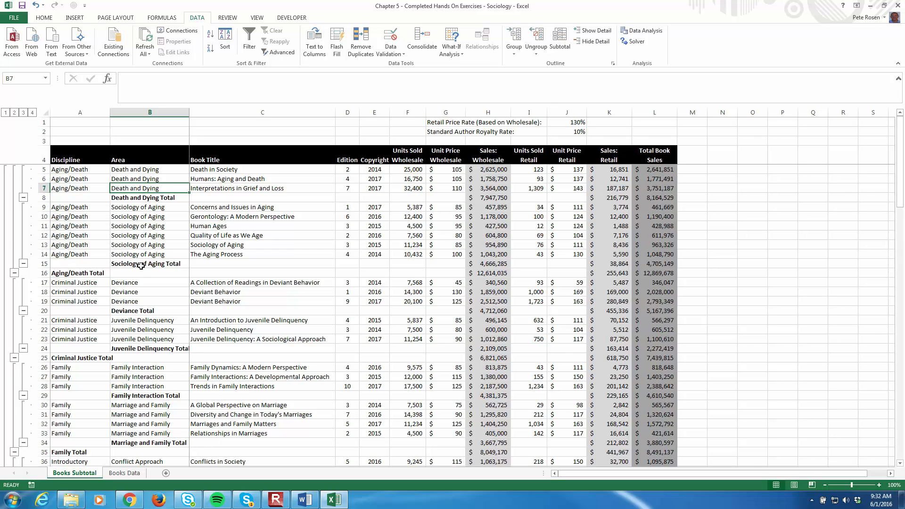
mouse_move(290, 263)
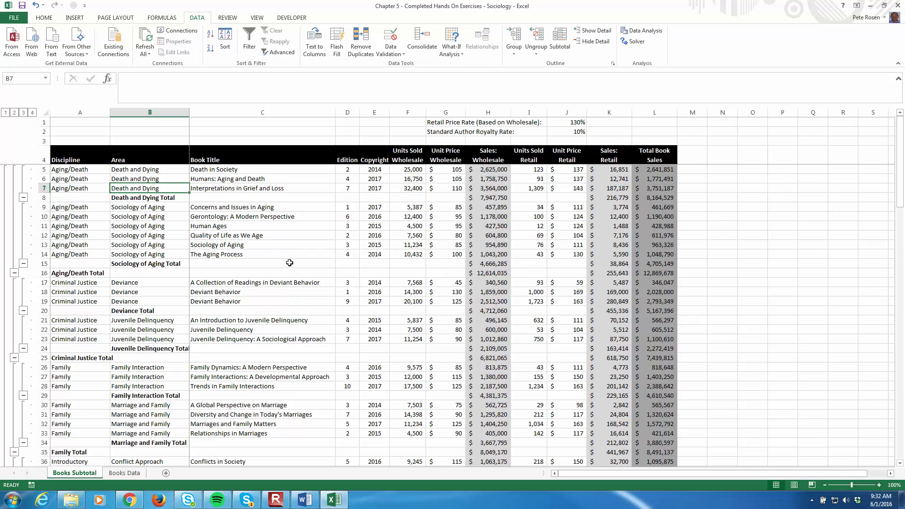
mouse_move(96, 285)
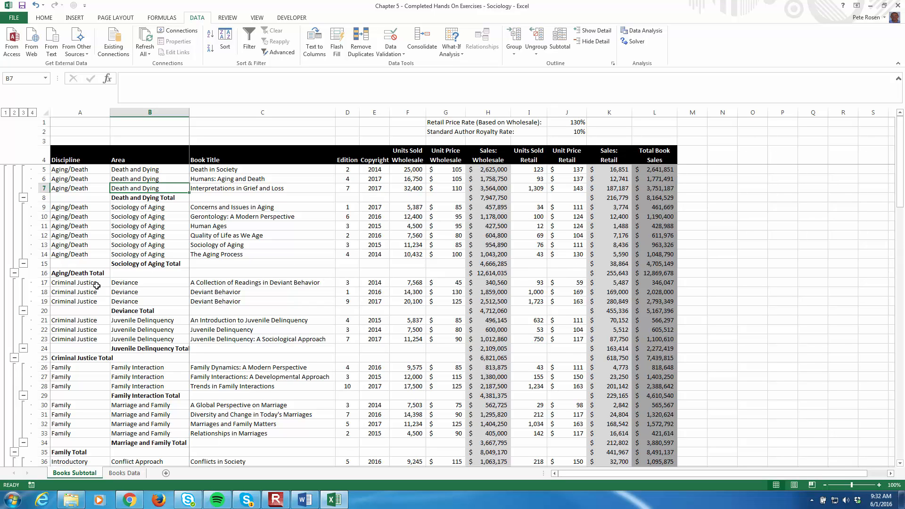
mouse_move(128, 295)
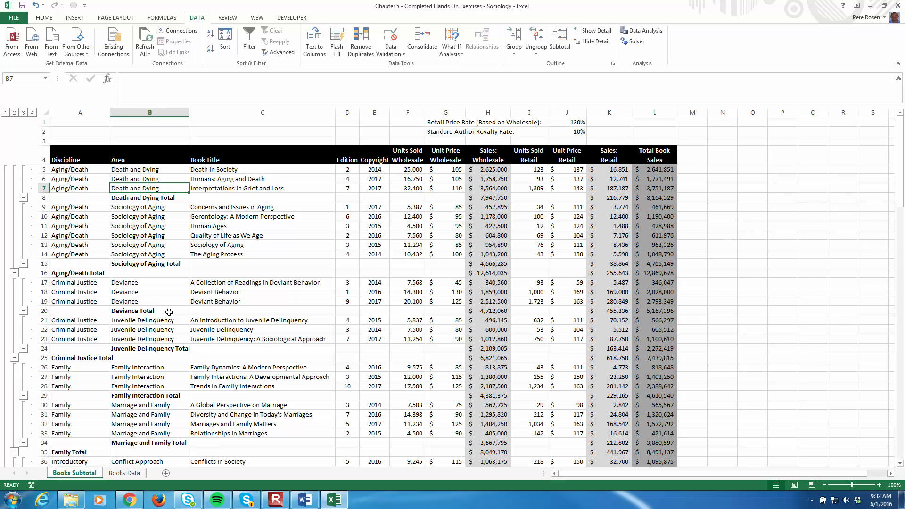
mouse_move(160, 348)
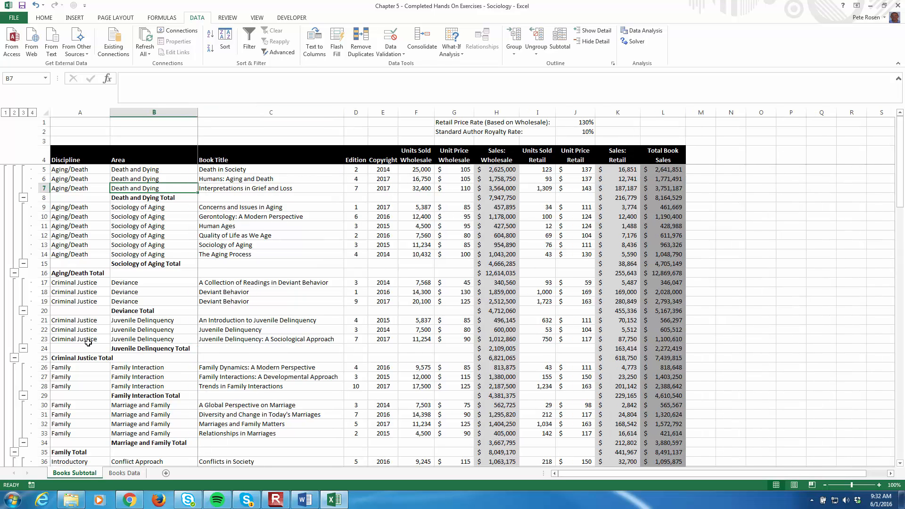
mouse_move(294, 344)
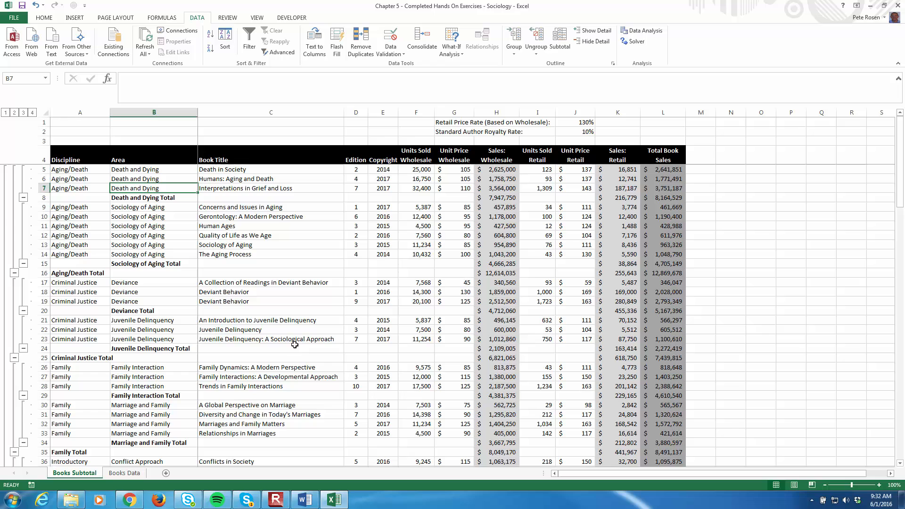
mouse_move(288, 330)
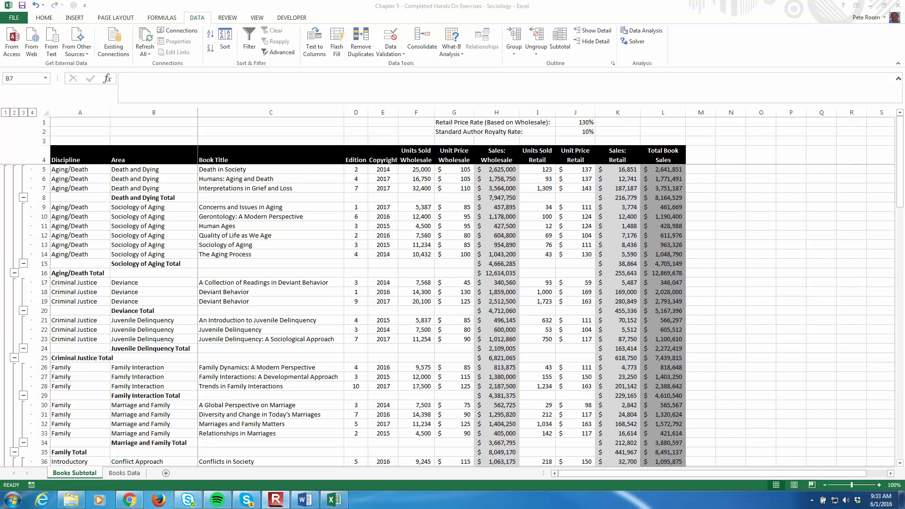
mouse_move(119, 255)
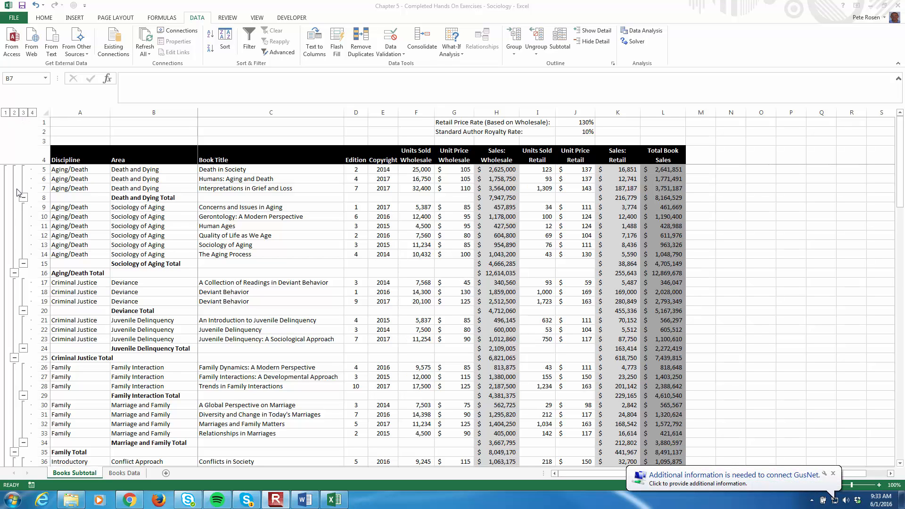
mouse_move(315, 134)
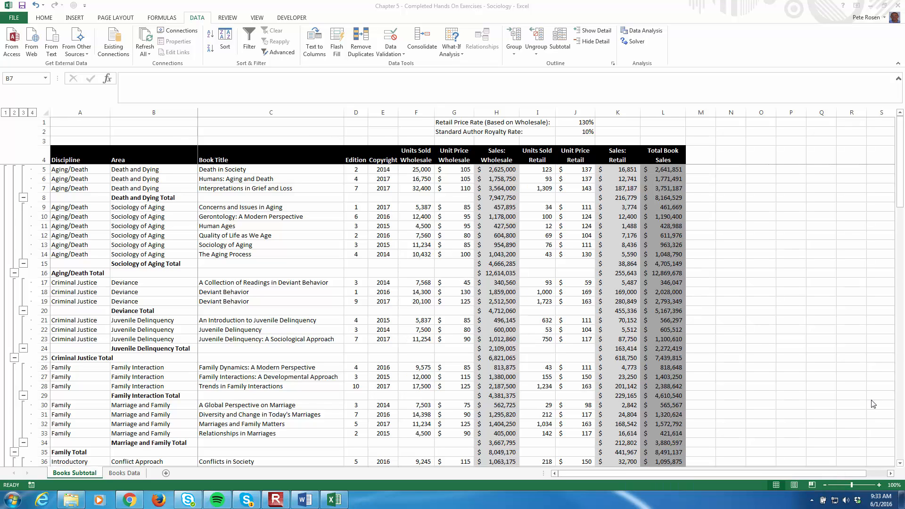
mouse_move(862, 393)
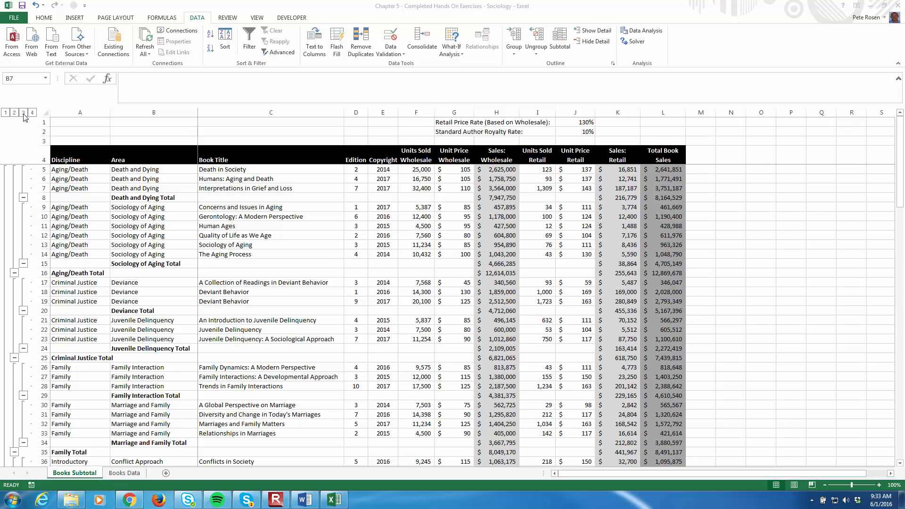
Step through outline levels 3 and 2, ending on the Grand Total of $120,233,644.
left_click(14, 112)
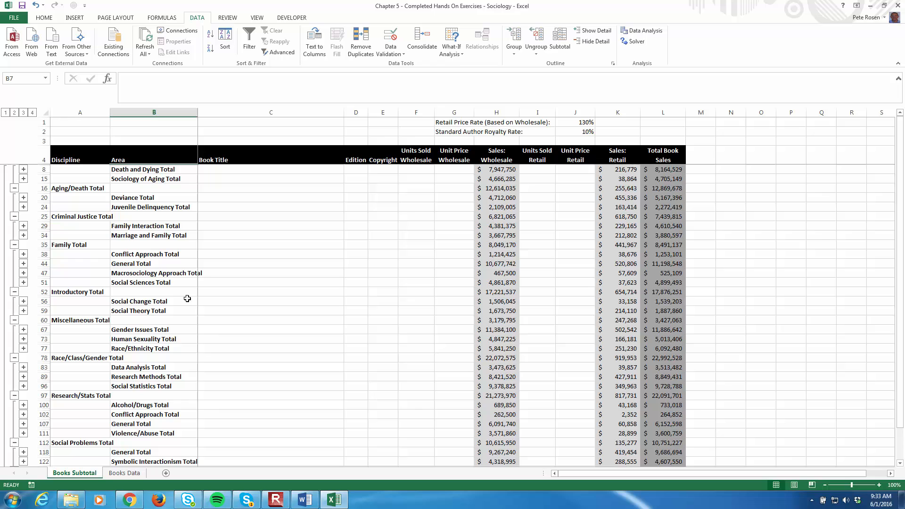
mouse_move(159, 169)
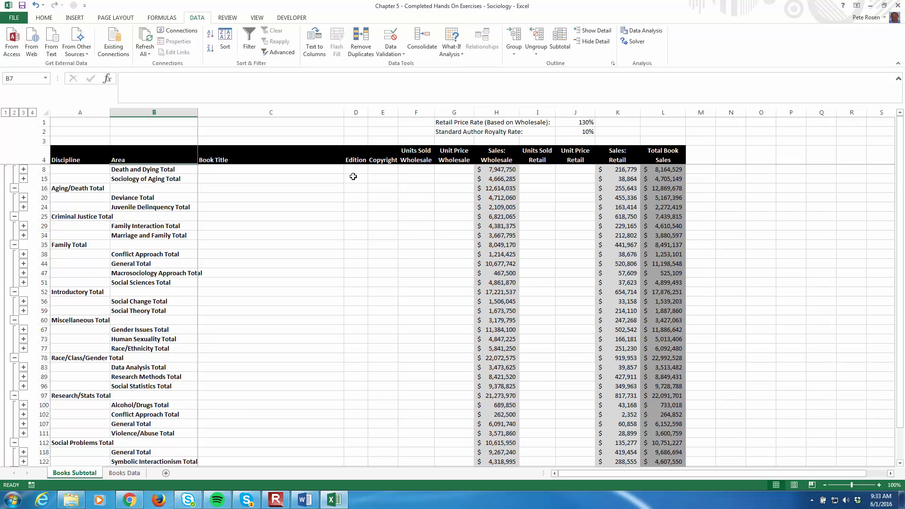
mouse_move(316, 184)
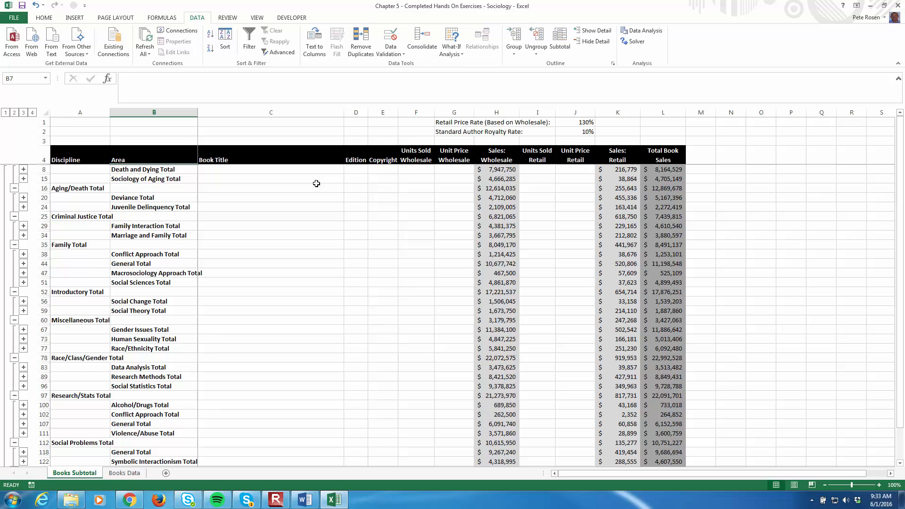
mouse_move(302, 208)
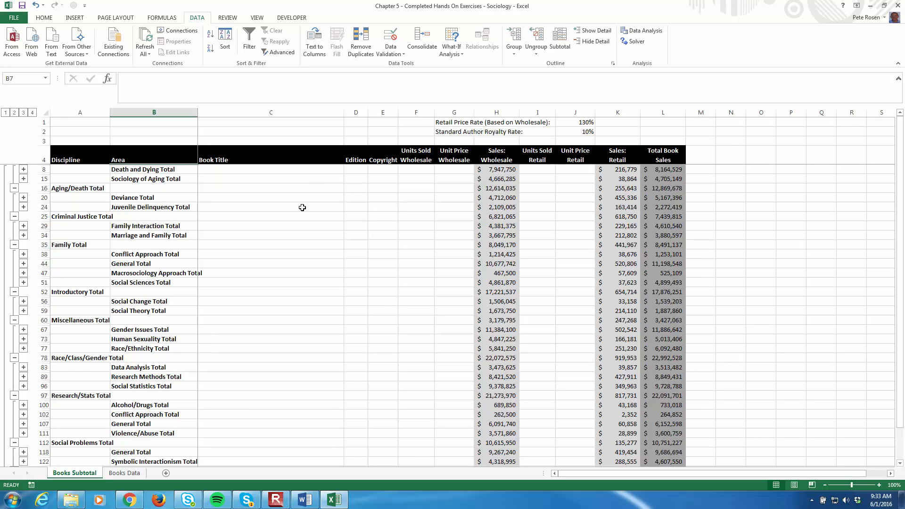
mouse_move(345, 195)
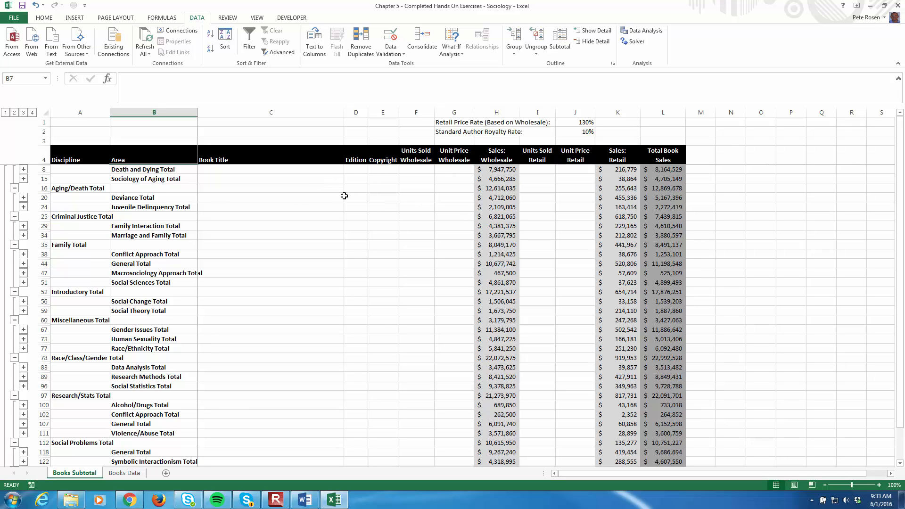
mouse_move(347, 197)
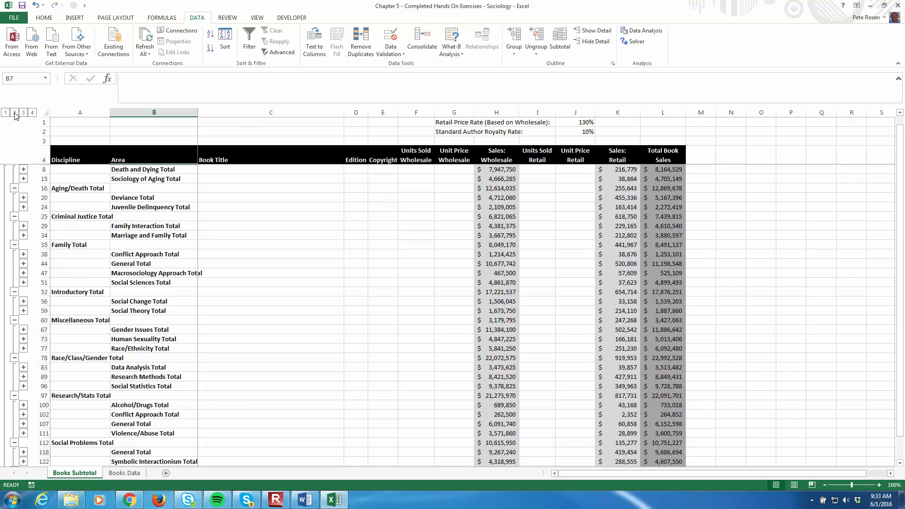
left_click(14, 112)
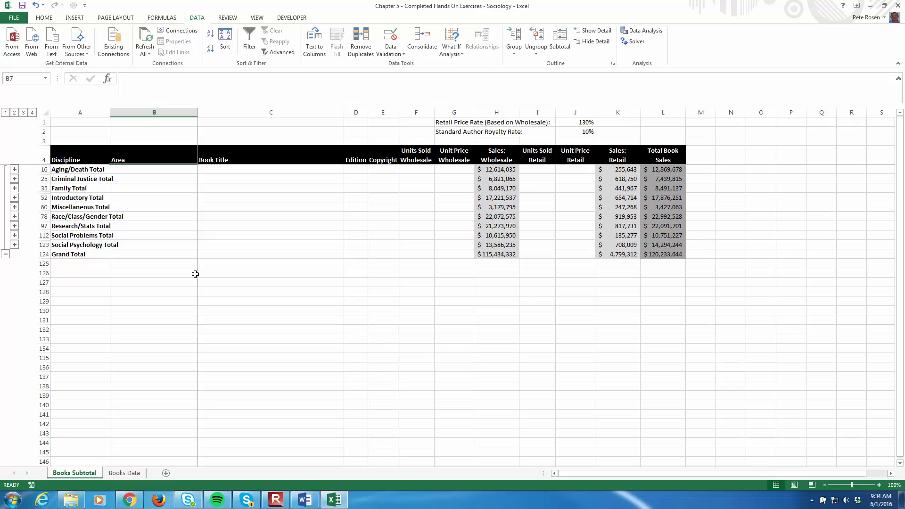
mouse_move(71, 163)
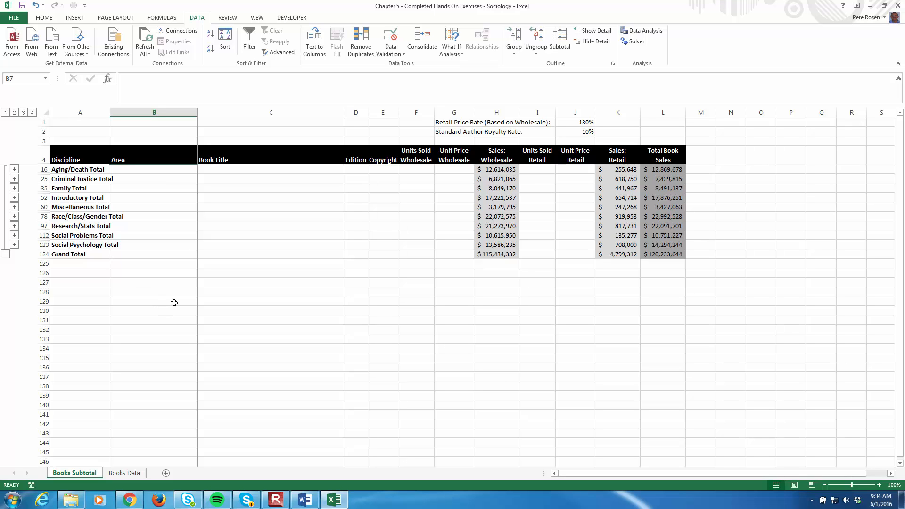
left_click(5, 113)
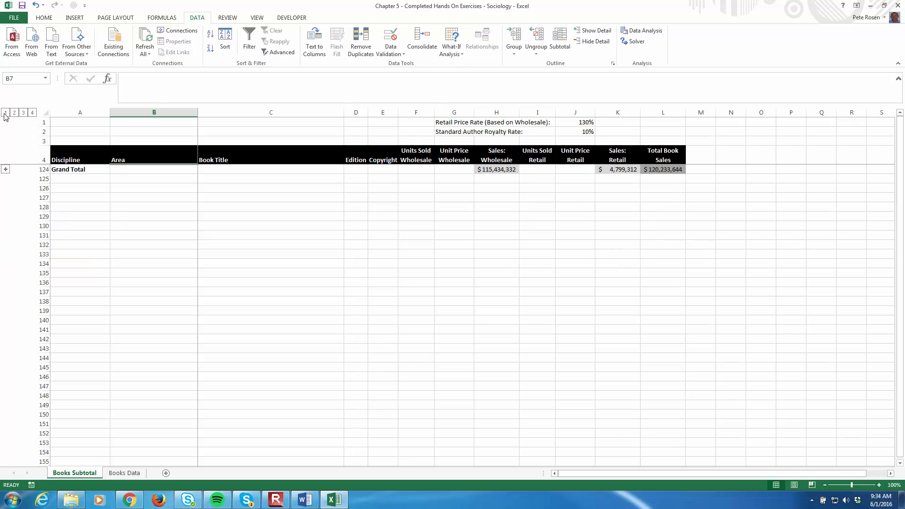
mouse_move(267, 259)
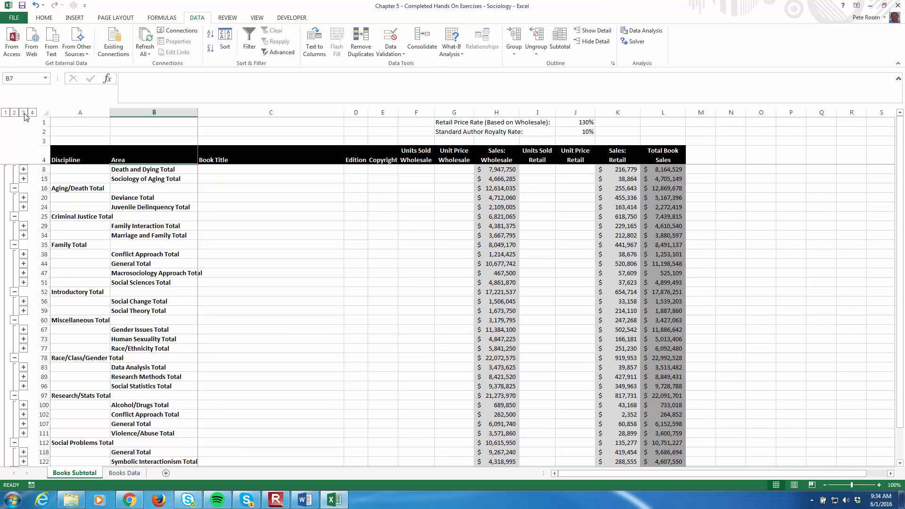
Re-expand and collapse the outline to the Grand Total, then open the Group drop-down.
left_click(13, 113)
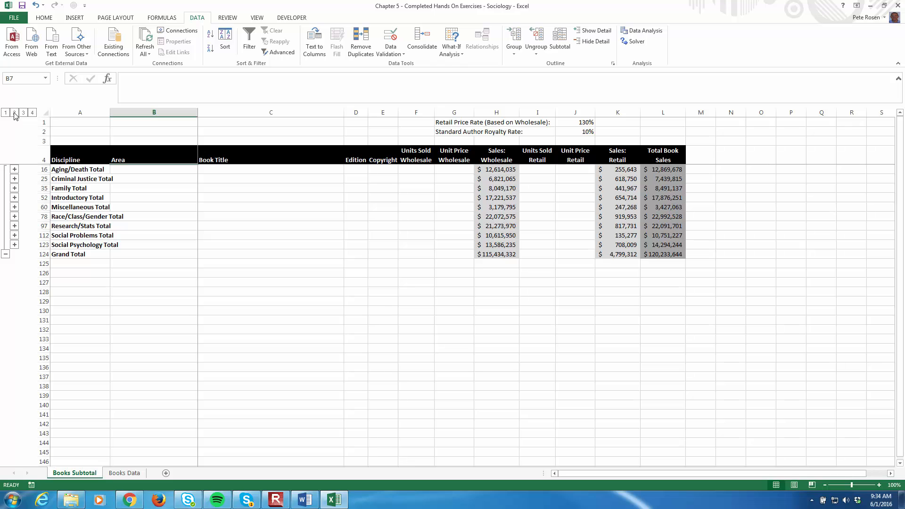
mouse_move(7, 116)
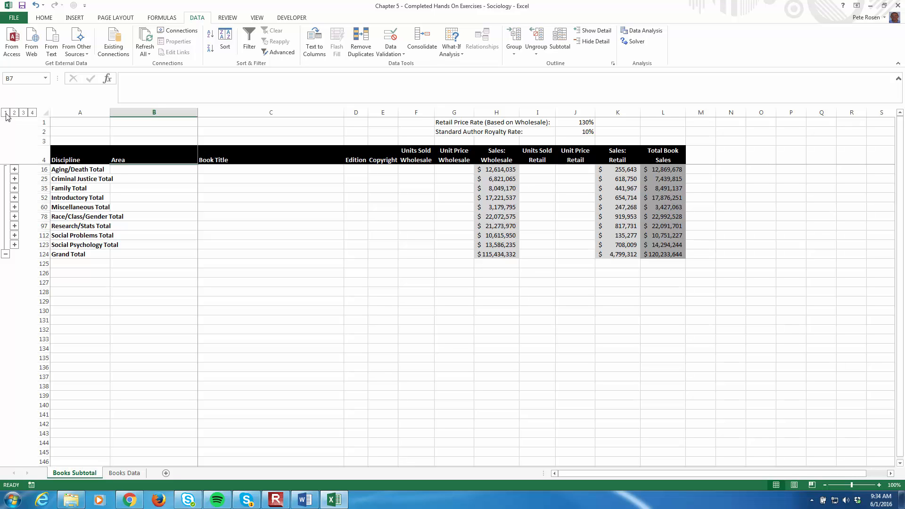
left_click(5, 113)
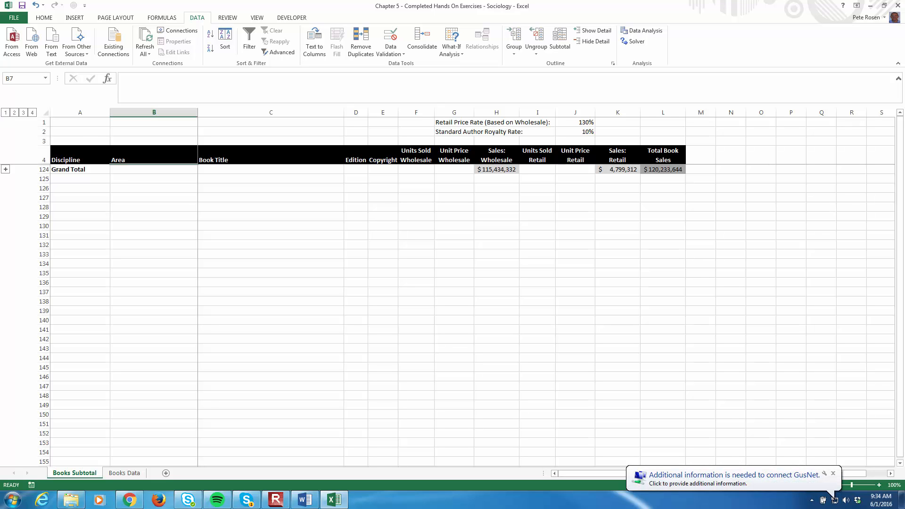
left_click(833, 473)
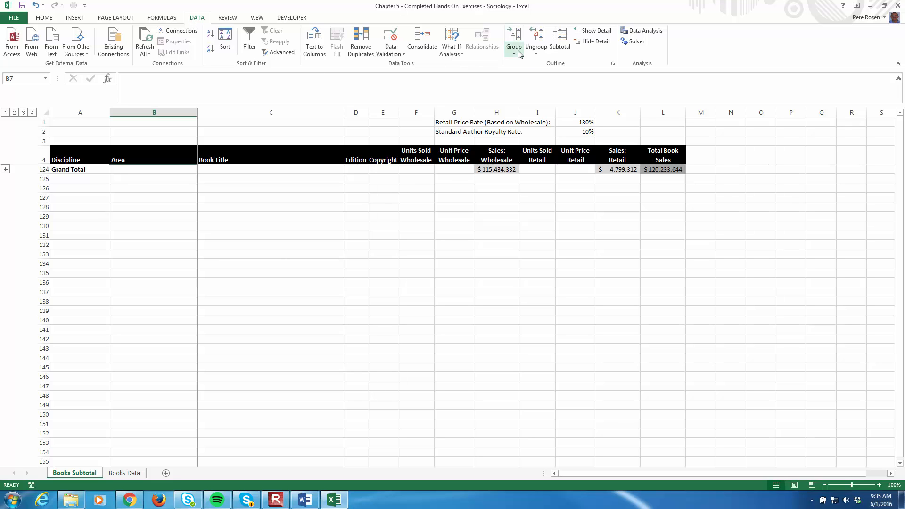
left_click(513, 54)
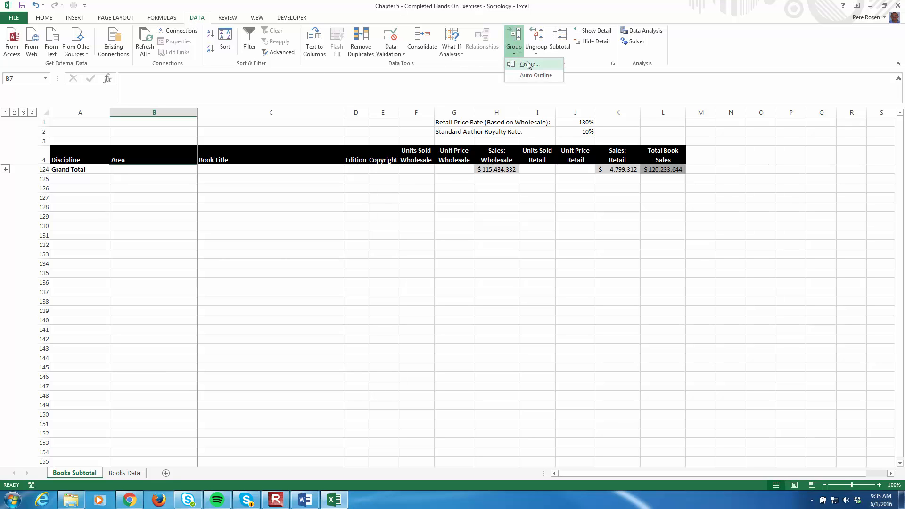
mouse_move(528, 63)
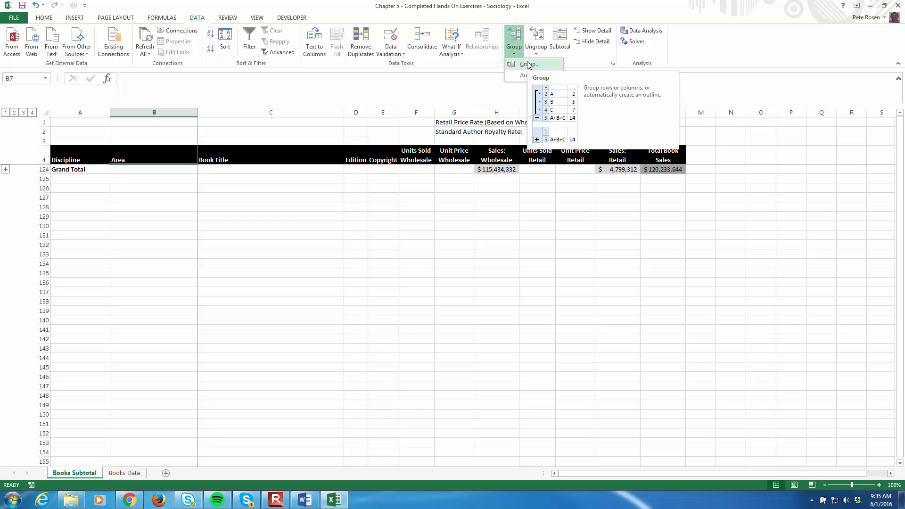
mouse_move(536, 76)
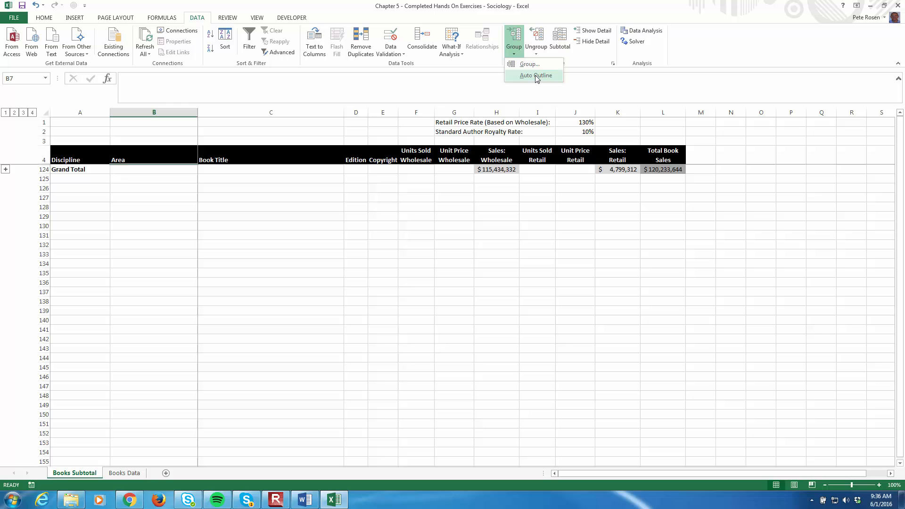
Apply Auto Outline, confirm modifying the existing outline, and expand rows to full detail.
left_click(535, 75)
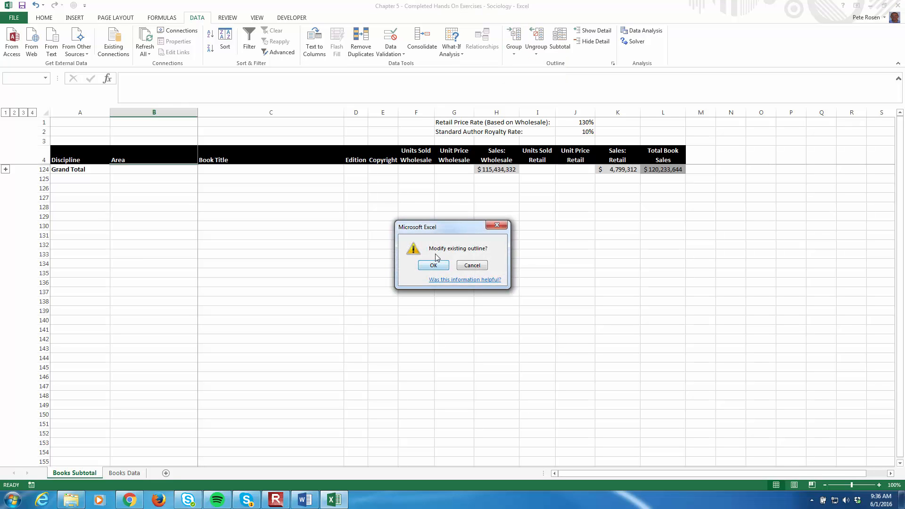
left_click(433, 265)
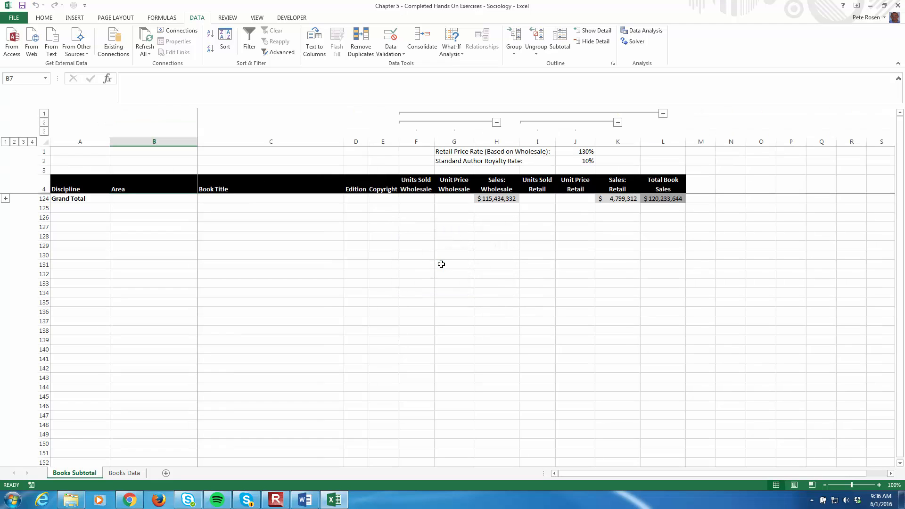
mouse_move(481, 216)
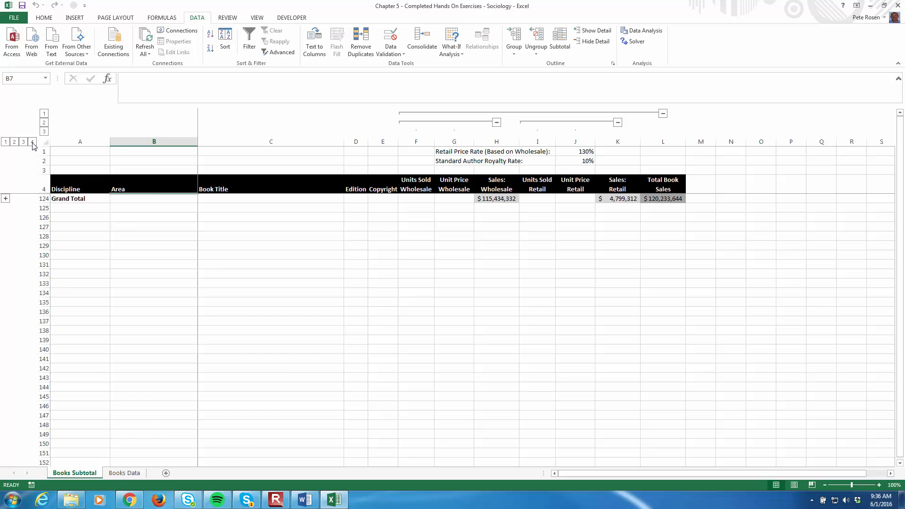
left_click(33, 142)
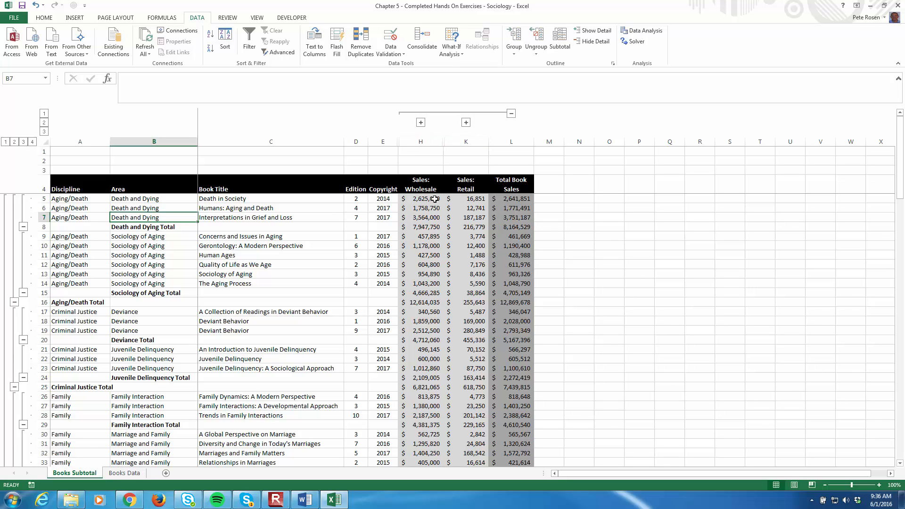
mouse_move(45, 137)
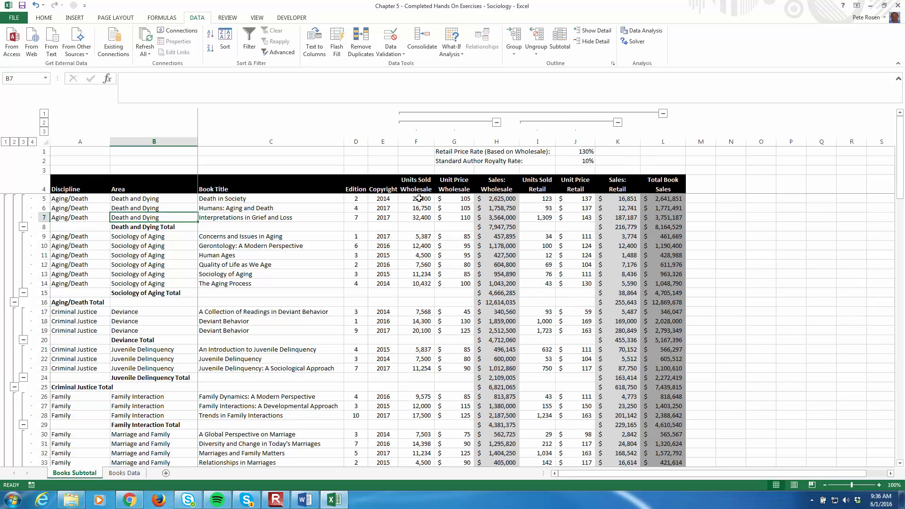
Check unit price in G5 and the =F5*G5 wholesale sales formula in H5.
left_click(454, 198)
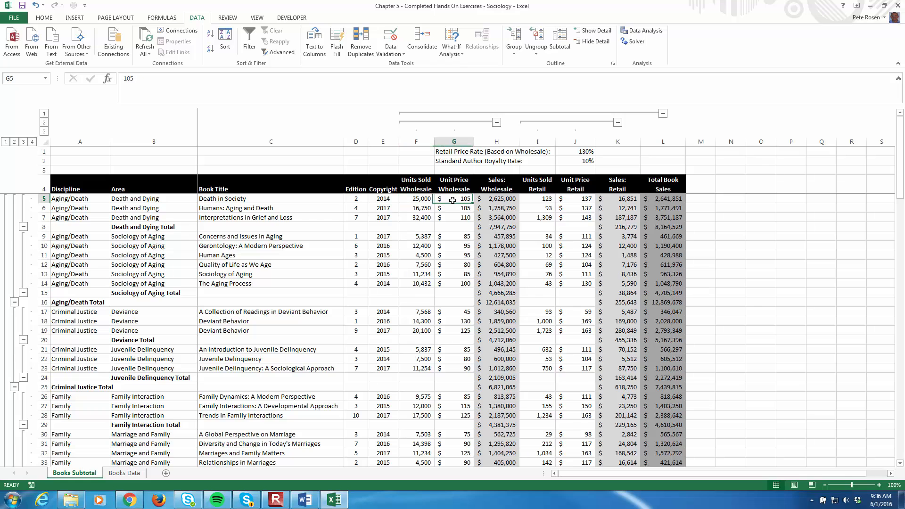
left_click(496, 198)
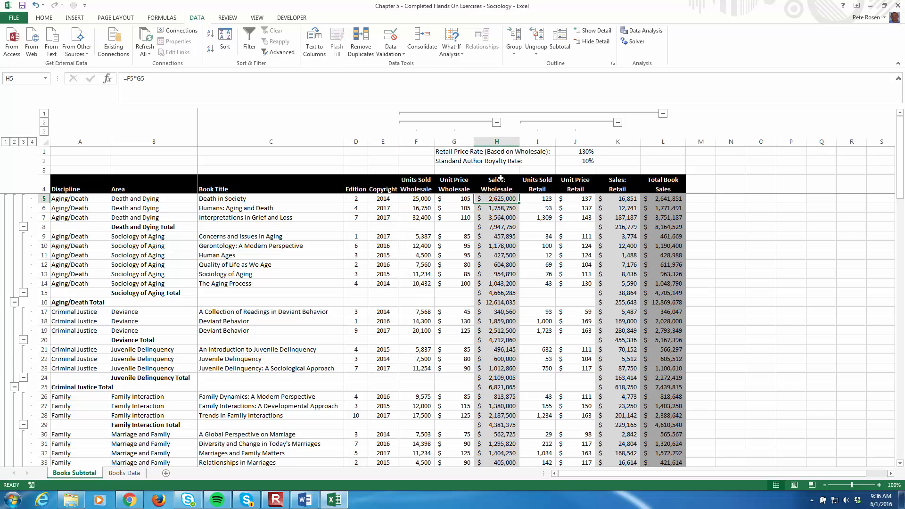